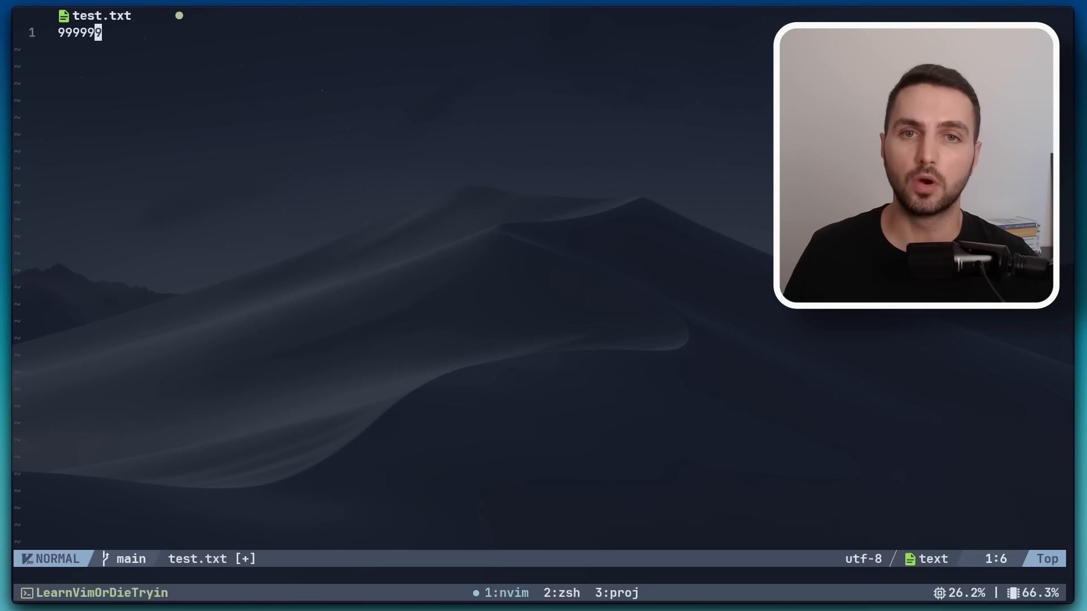
Replace the first line's number with 1000 and decrement it with Ctrl-X
key("u")
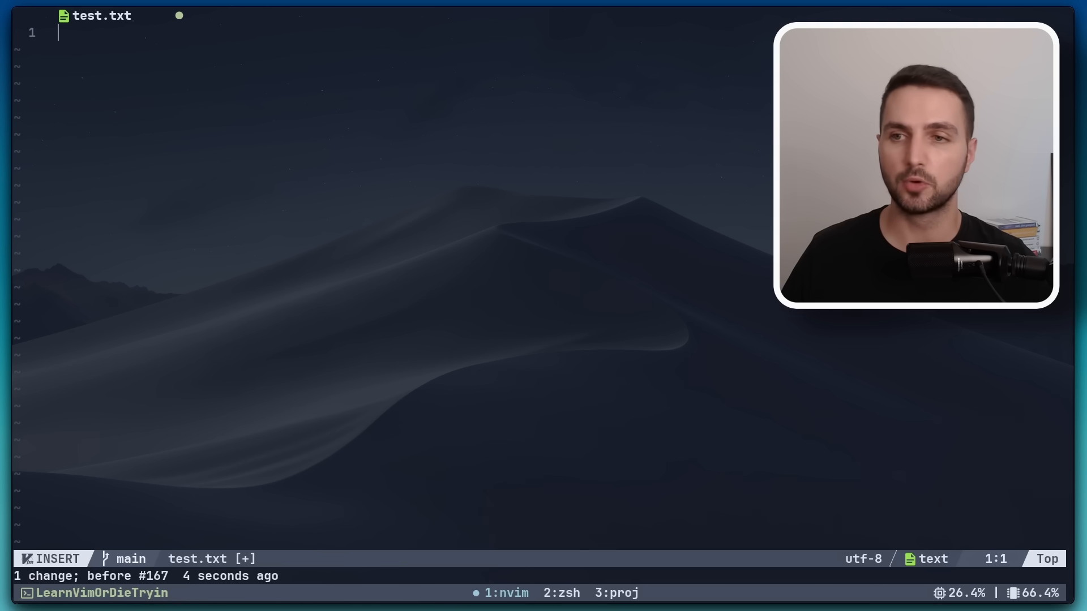
type("1000")
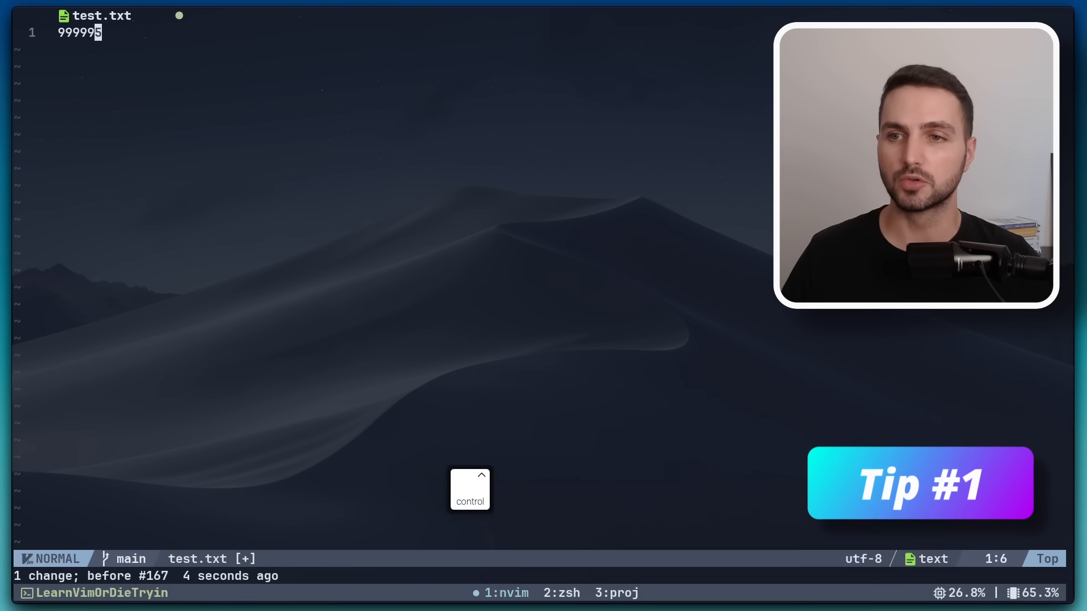
key("ctrl+a")
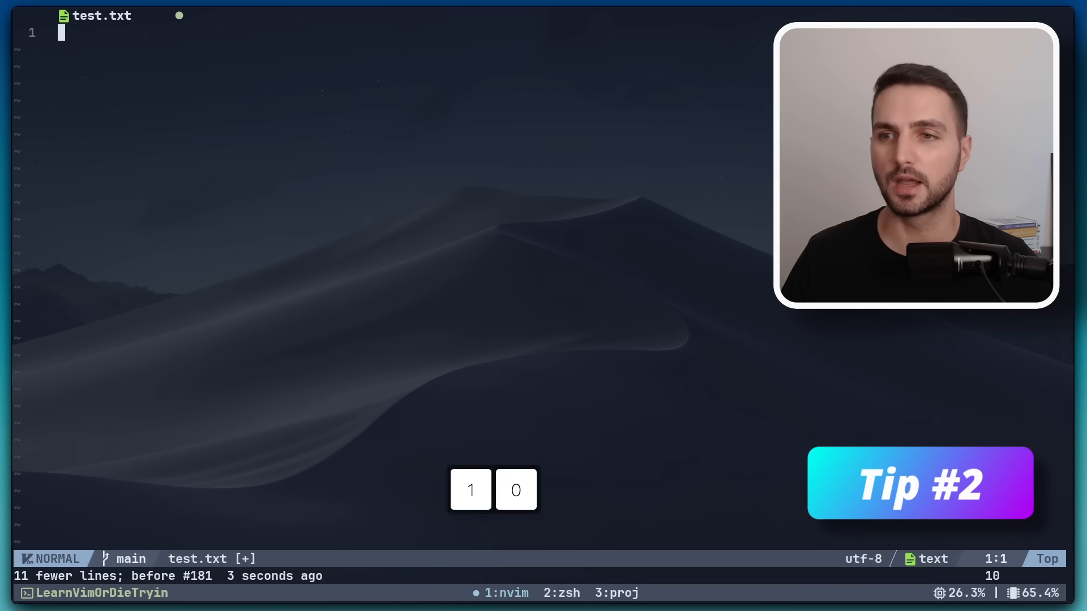
Turn ten '0.' lines into a numbered list 1. to 10. and move down through it
type("0.")
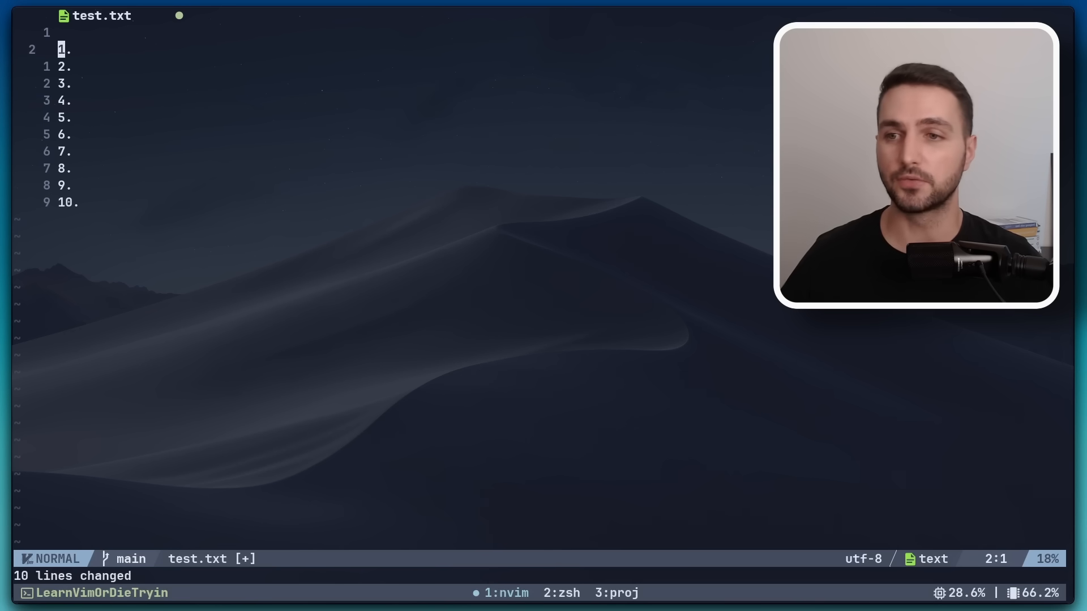
key("j")
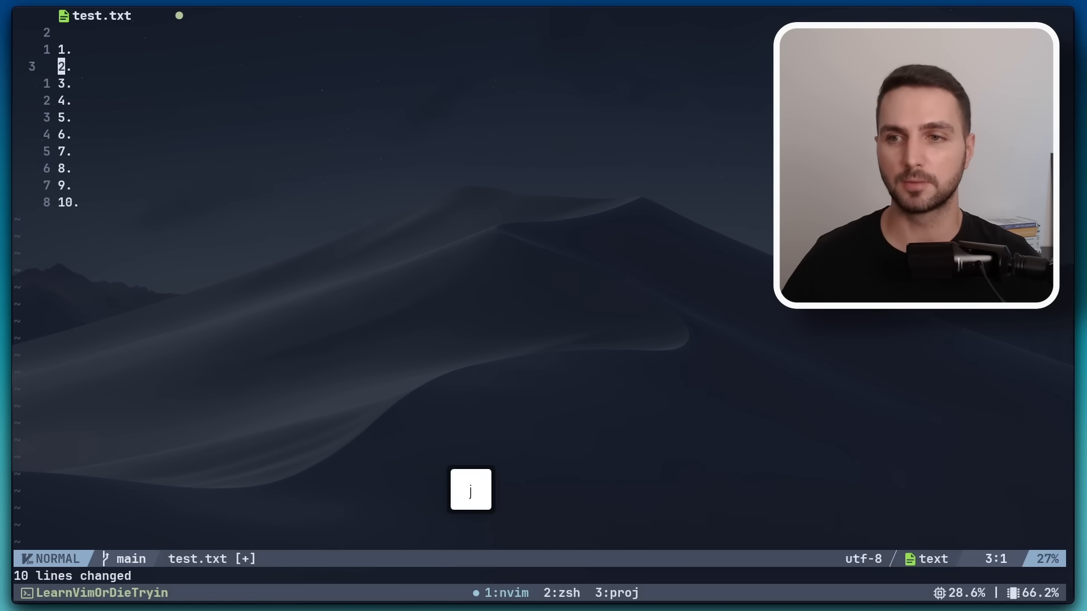
key("j")
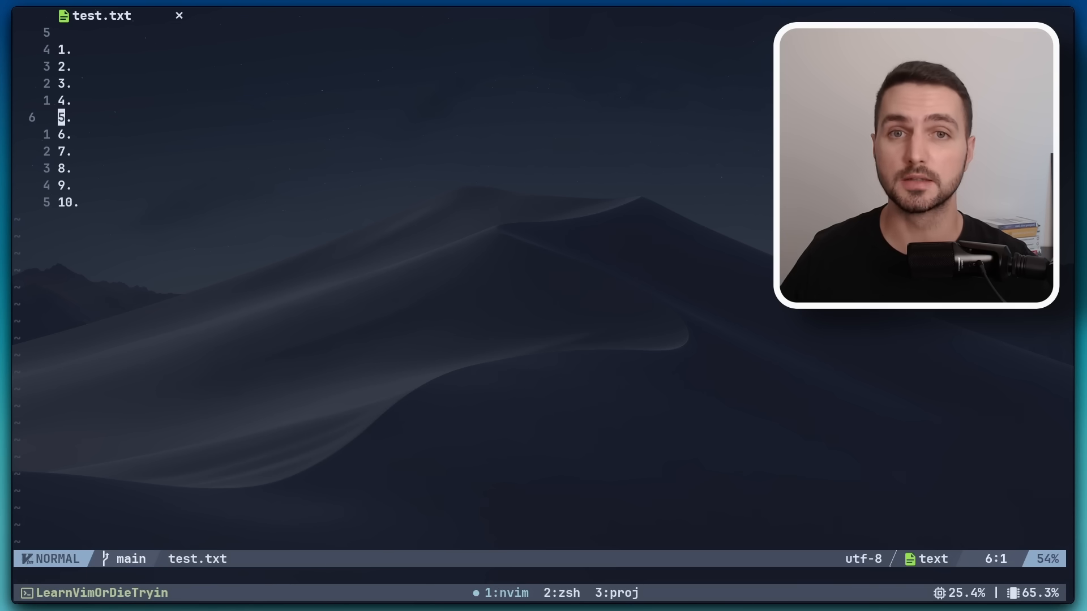
Add blank lines below item 5. of the numbered list
key("o")
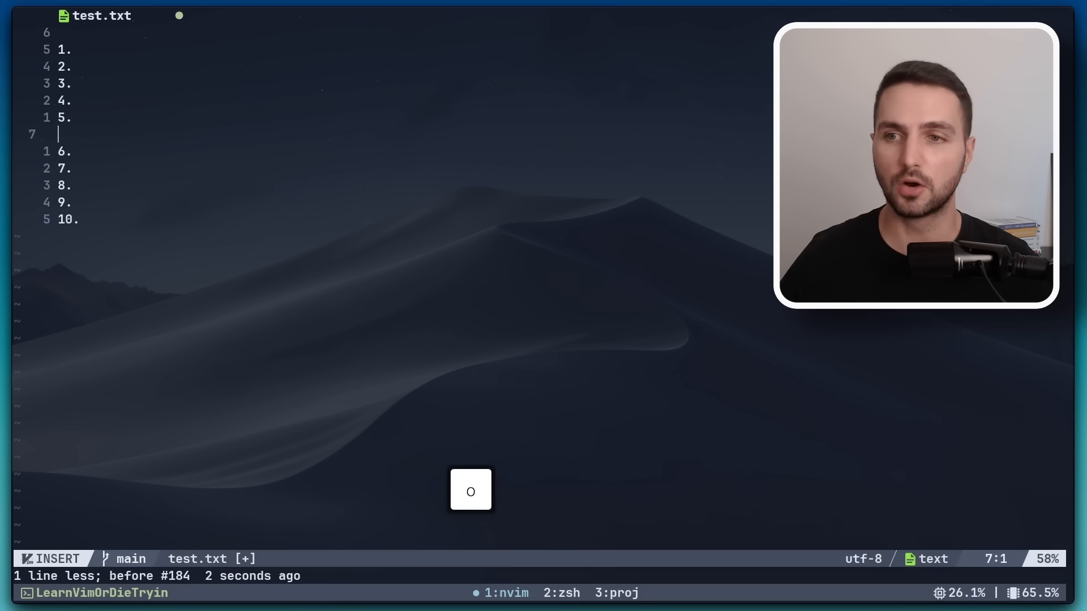
key("Return")
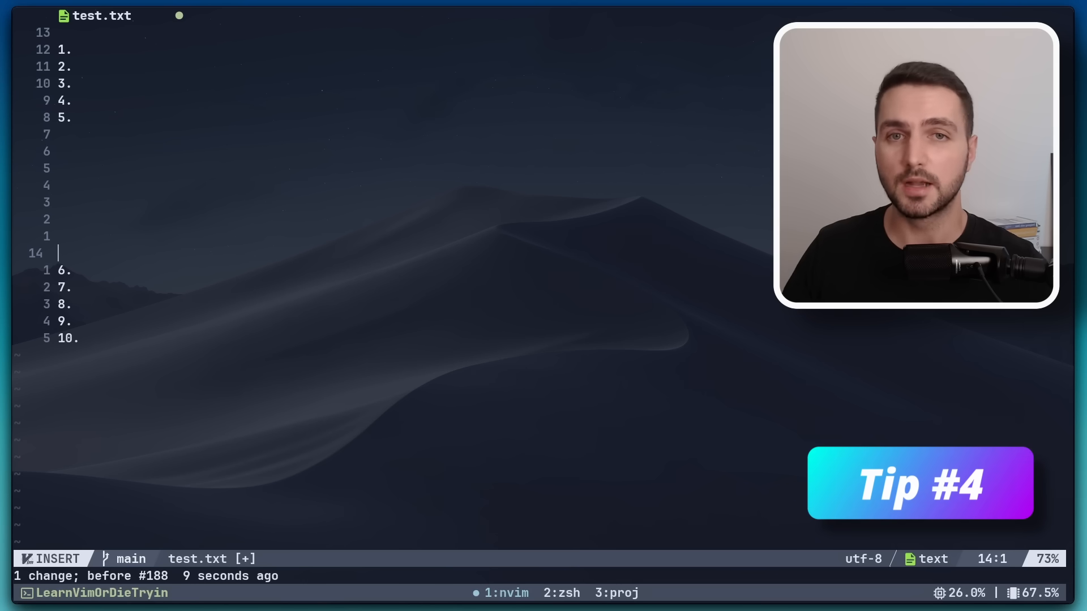
Write 'hallo welt und alle die sie bevoelkern' in the gap
type("hallo w")
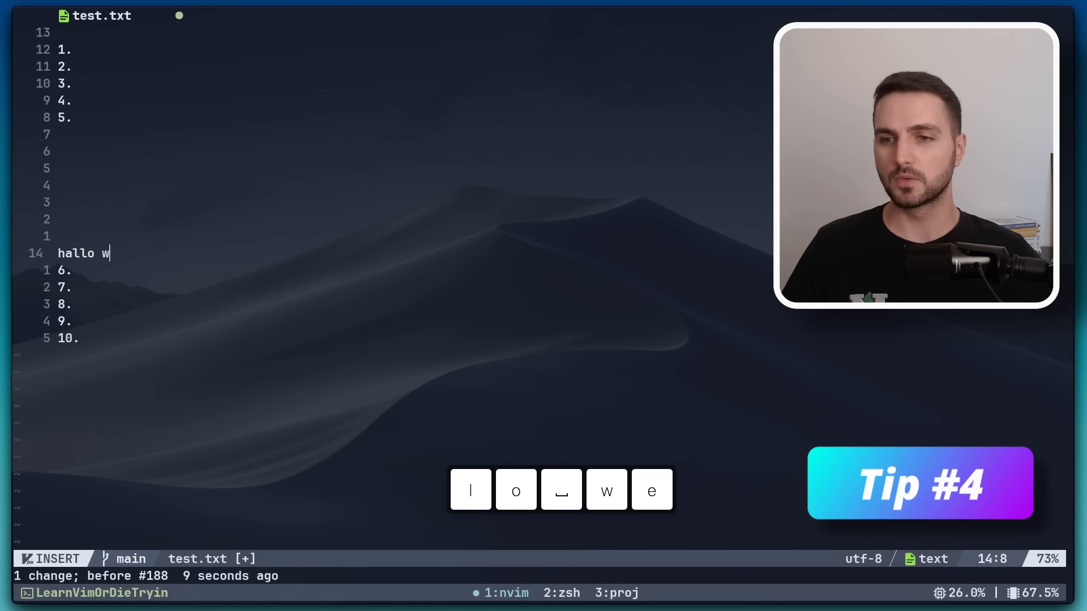
type("elt")
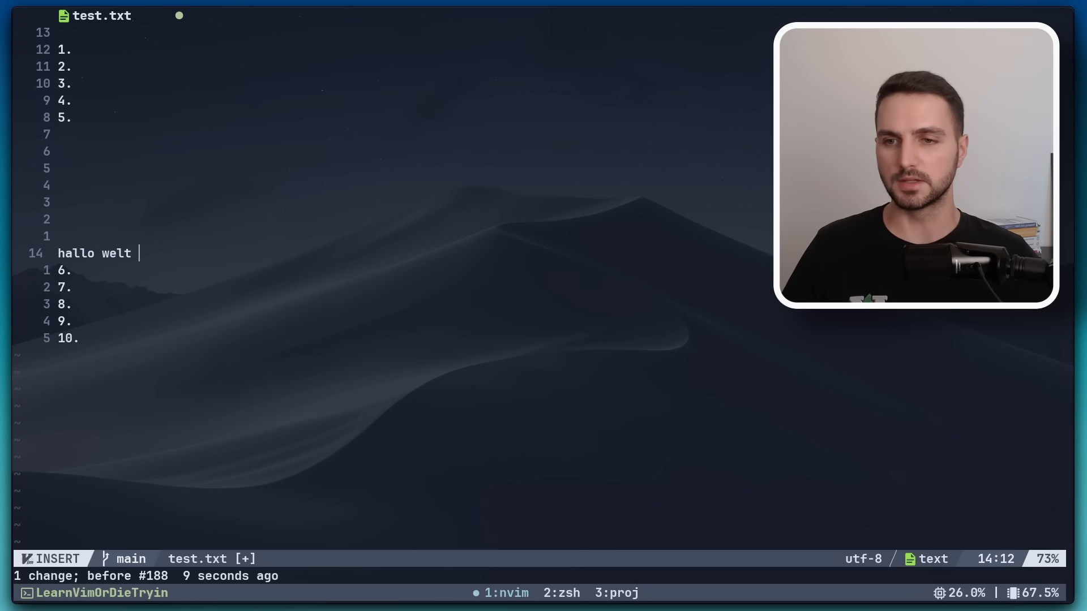
type("und alle die sie bevoelkern")
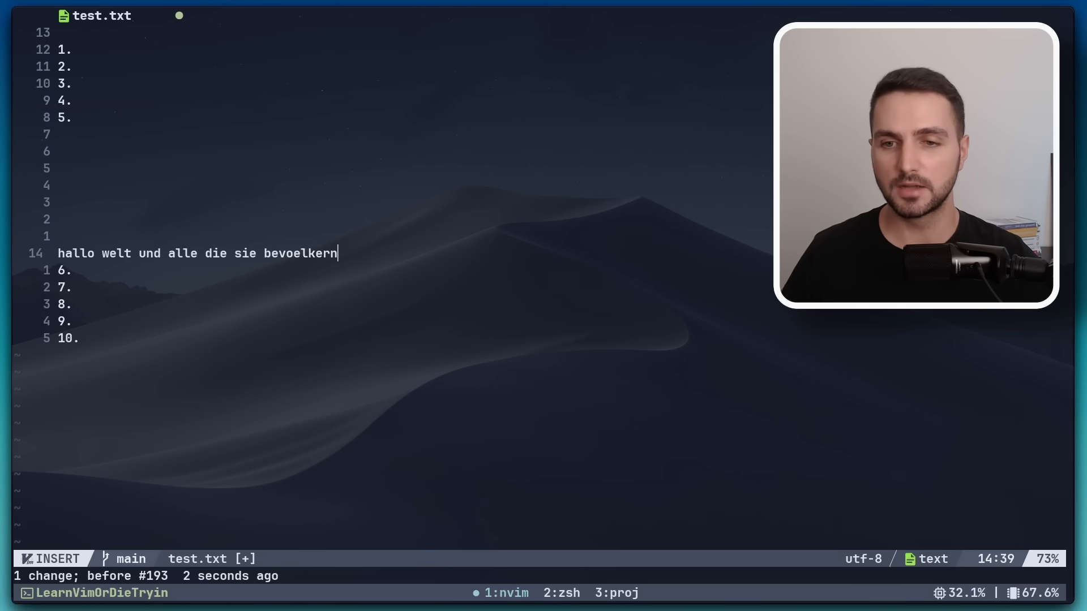
Delete trailing words back to 'hallo welt und alle die' with Ctrl-W
key("ctrl+w")
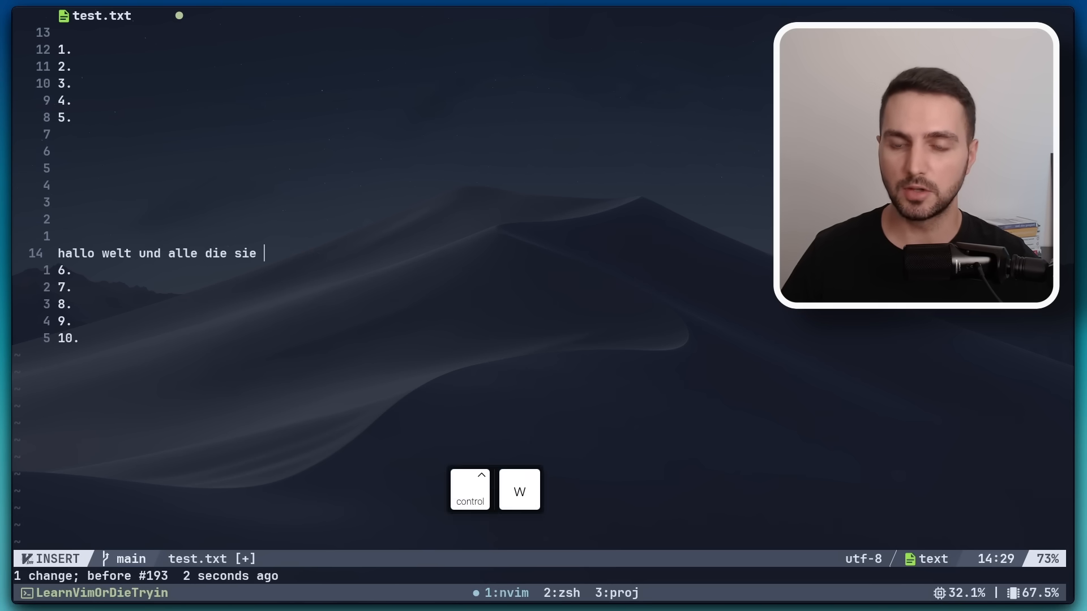
key("ctrl+w")
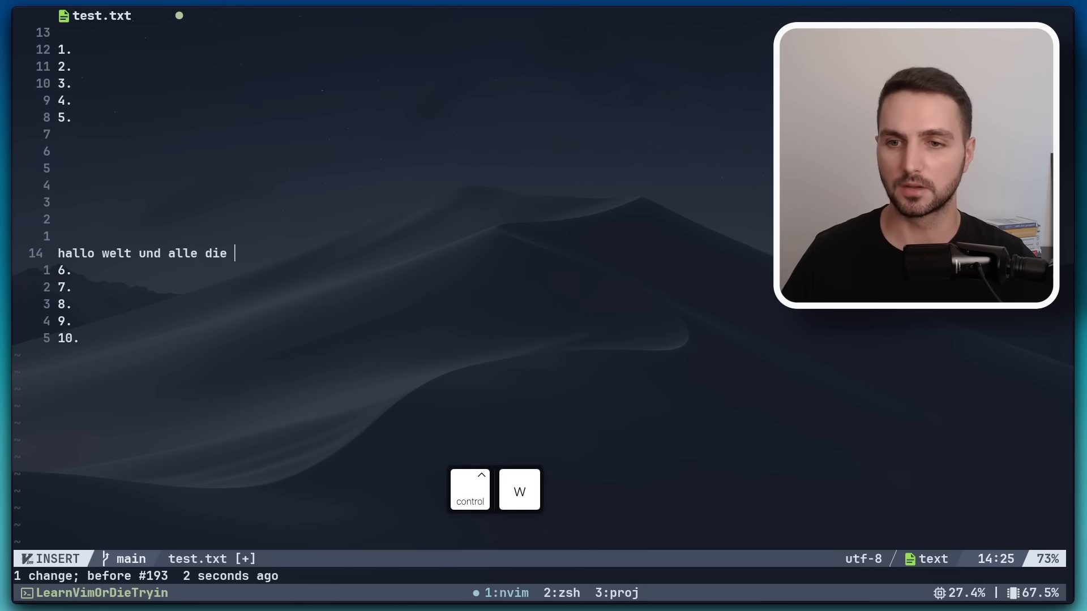
key("ctrl+w")
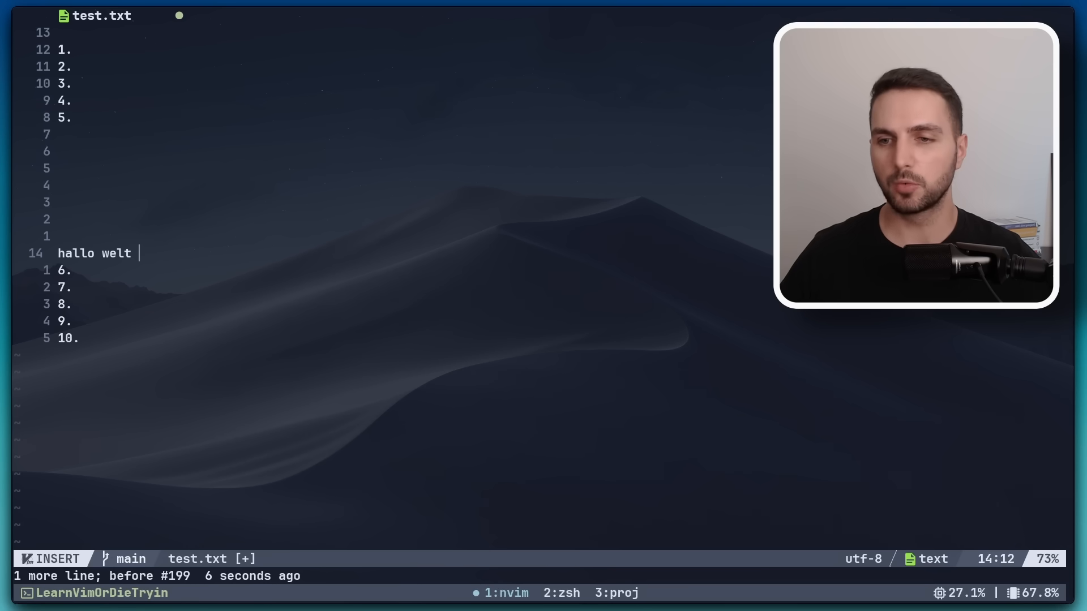
Jump back to the previous cursor position with Ctrl-O
key("ctrl+o")
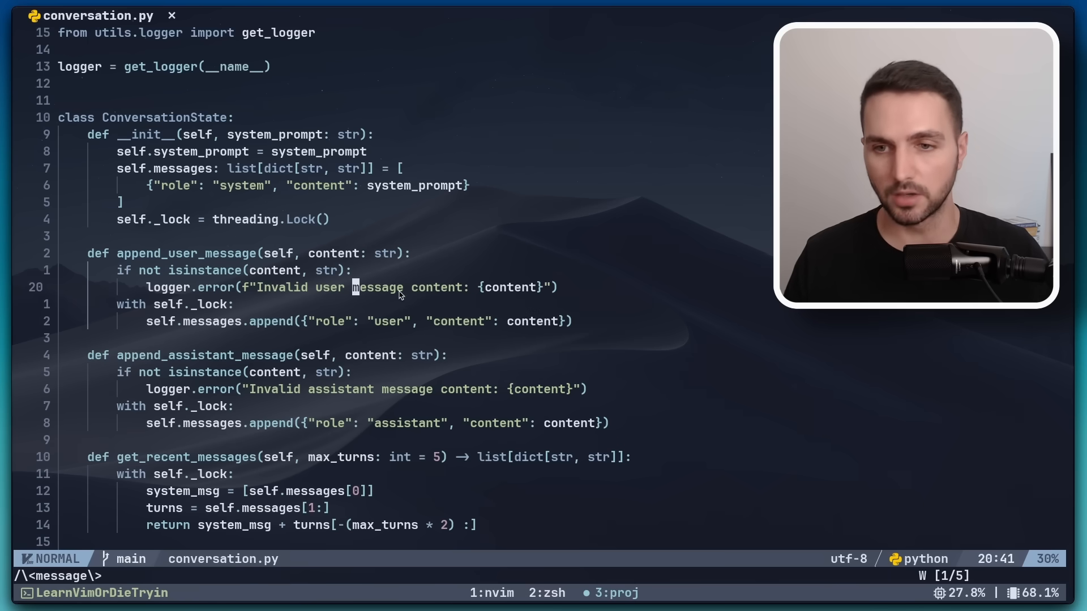
mouse_move(125, 257)
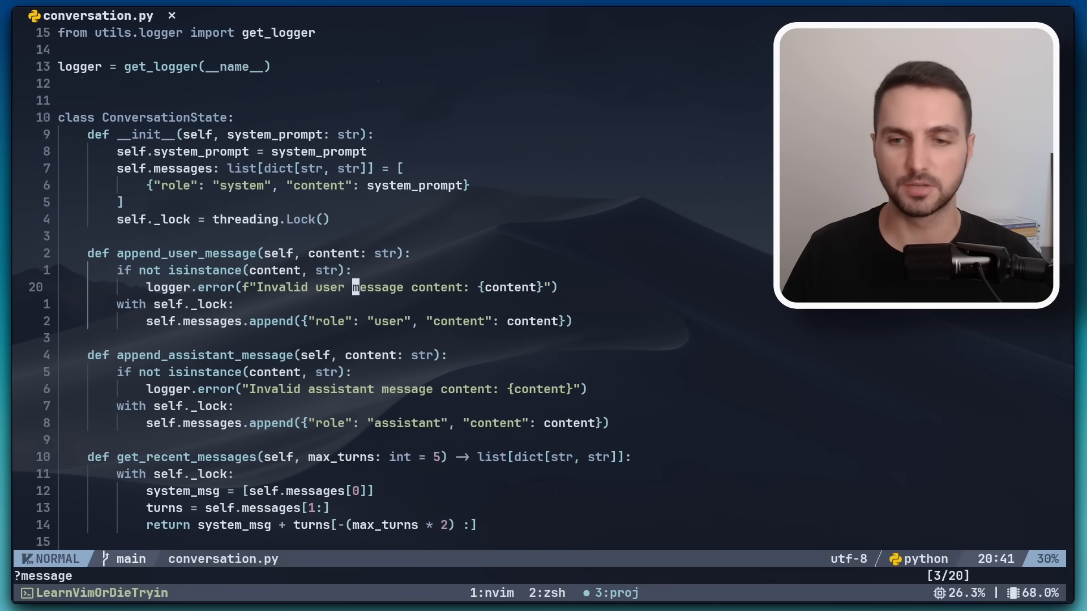
Search conversation.py for the next occurrence of 'message'
key("/")
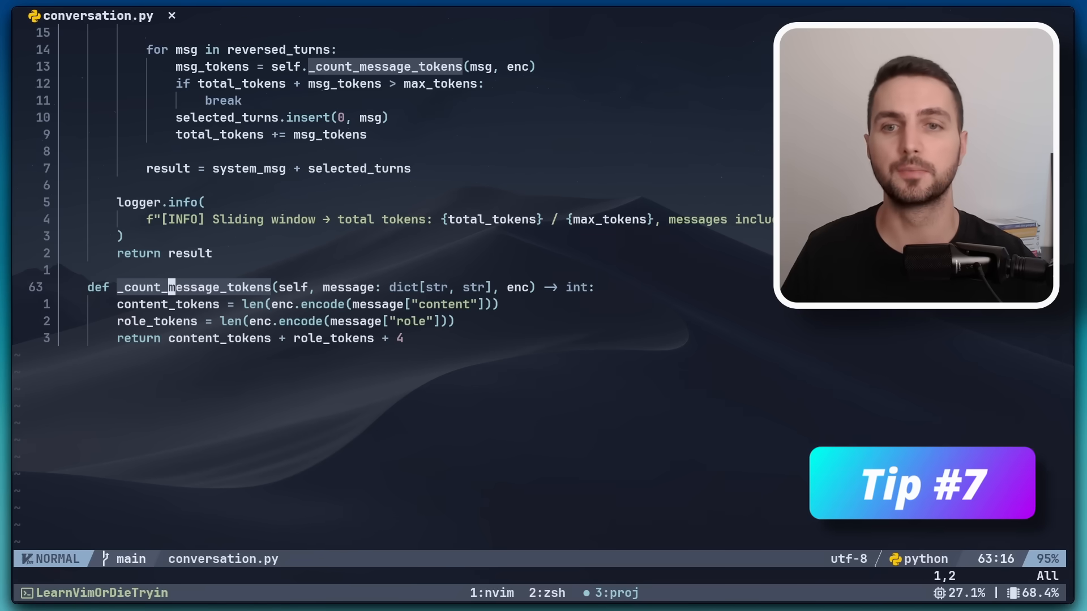
Jump to earlier positions and the file end, then list recorded jumps with :jumps
key("g")
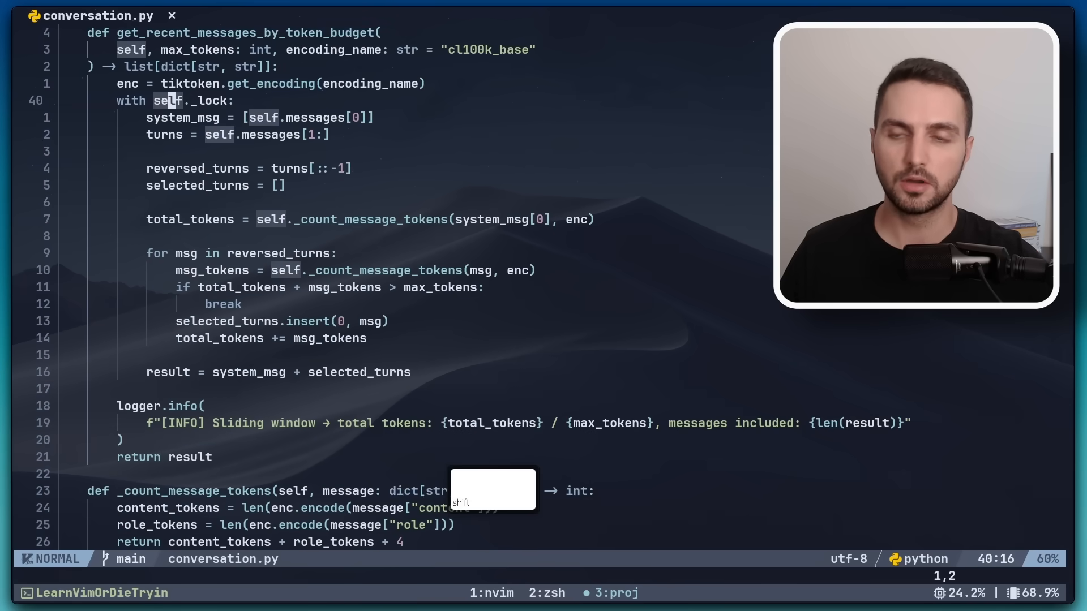
key("L")
type(":")
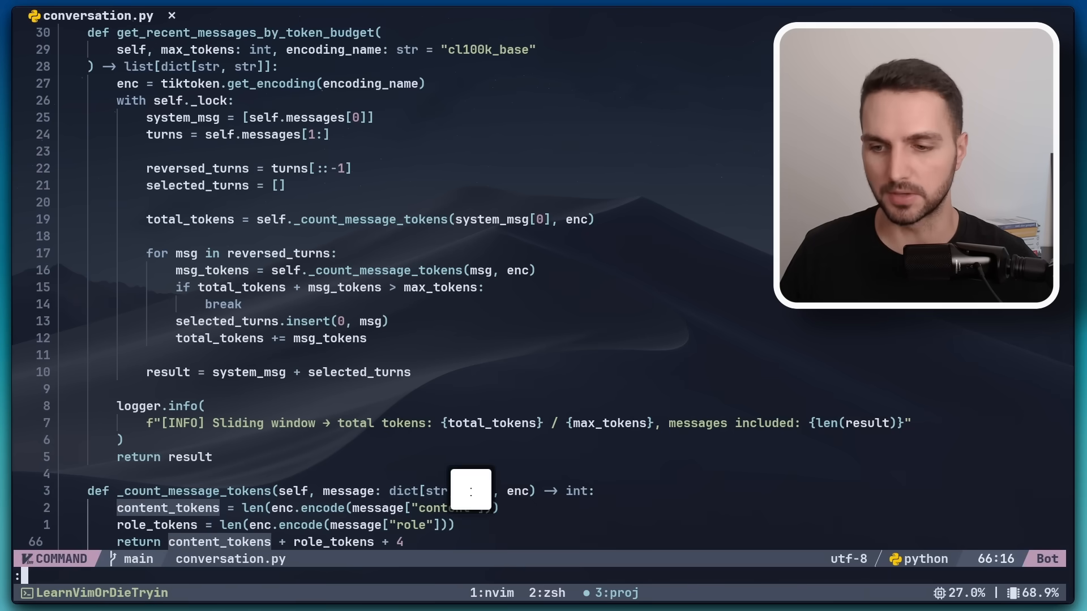
type("jumps")
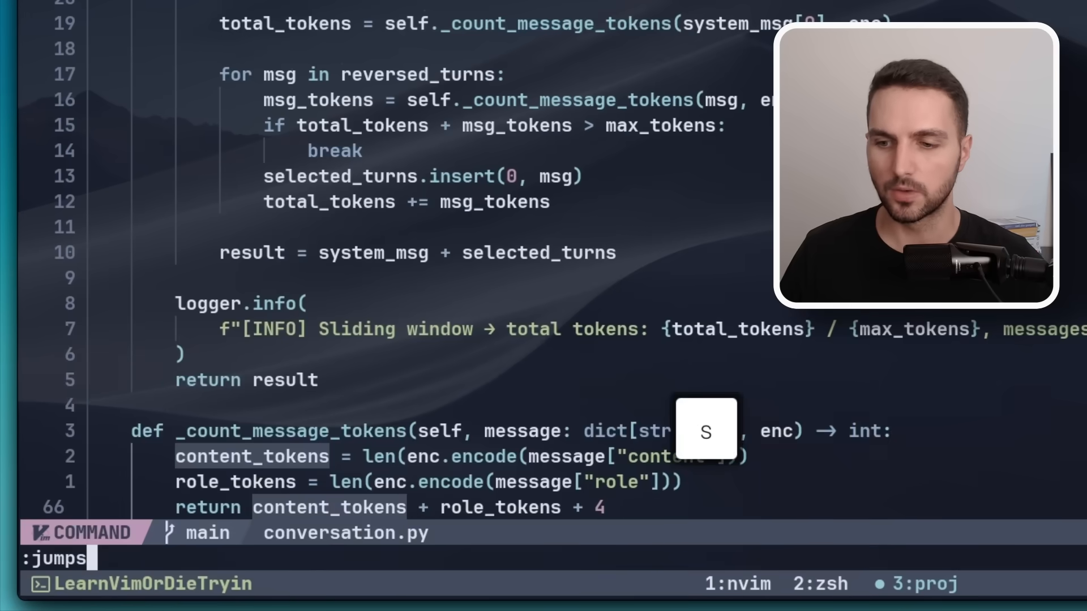
key("Enter")
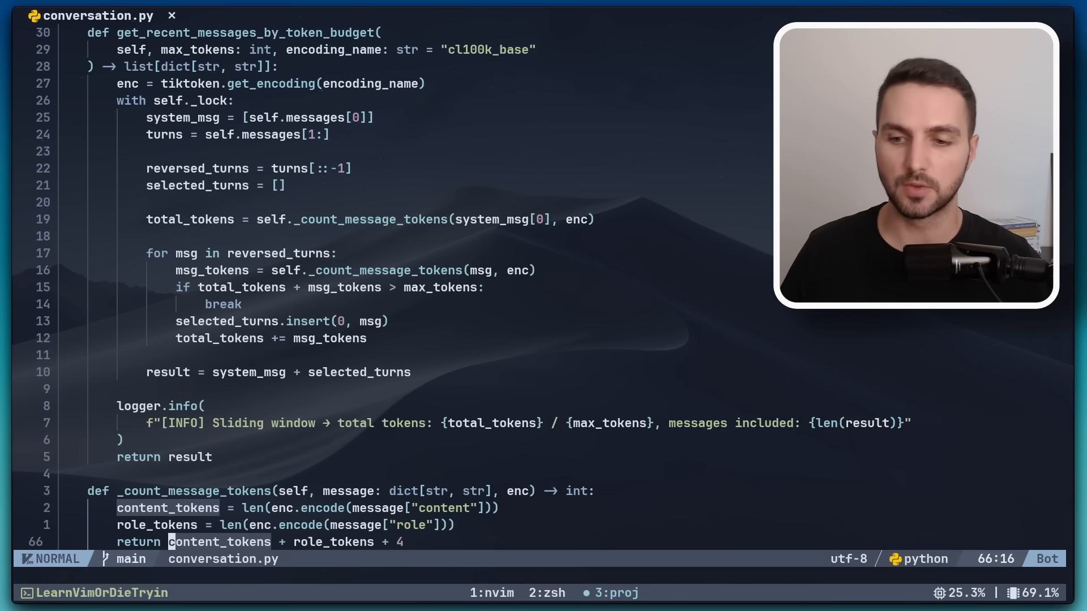
Start entering the :h jumps help command
type(":jumps")
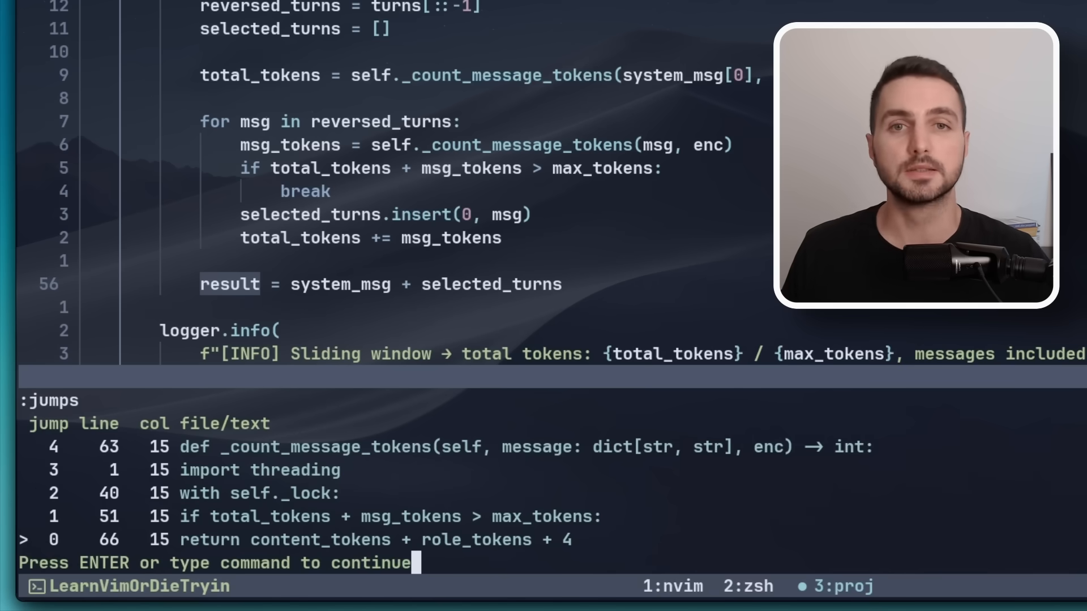
type("h")
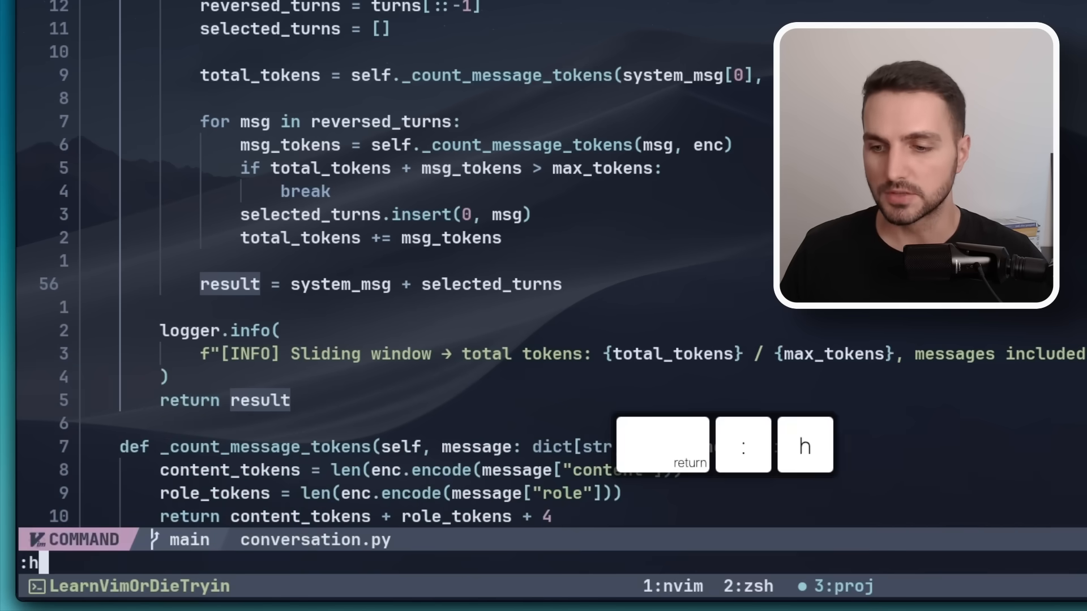
Show :h jumps help and move up to the '8. Jumps' section of motion.txt
type("jumps")
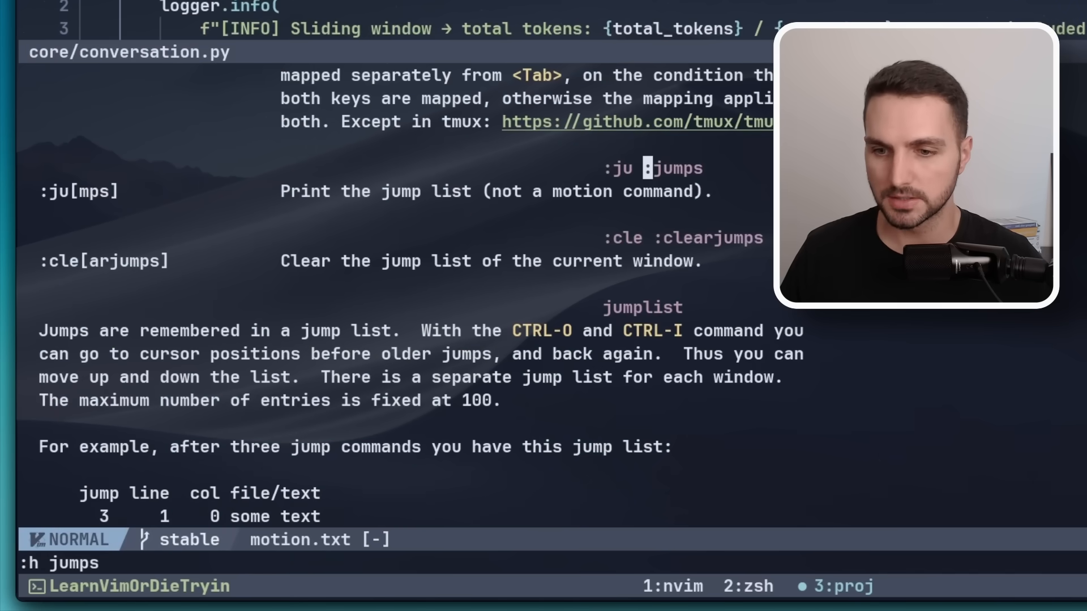
key("k")
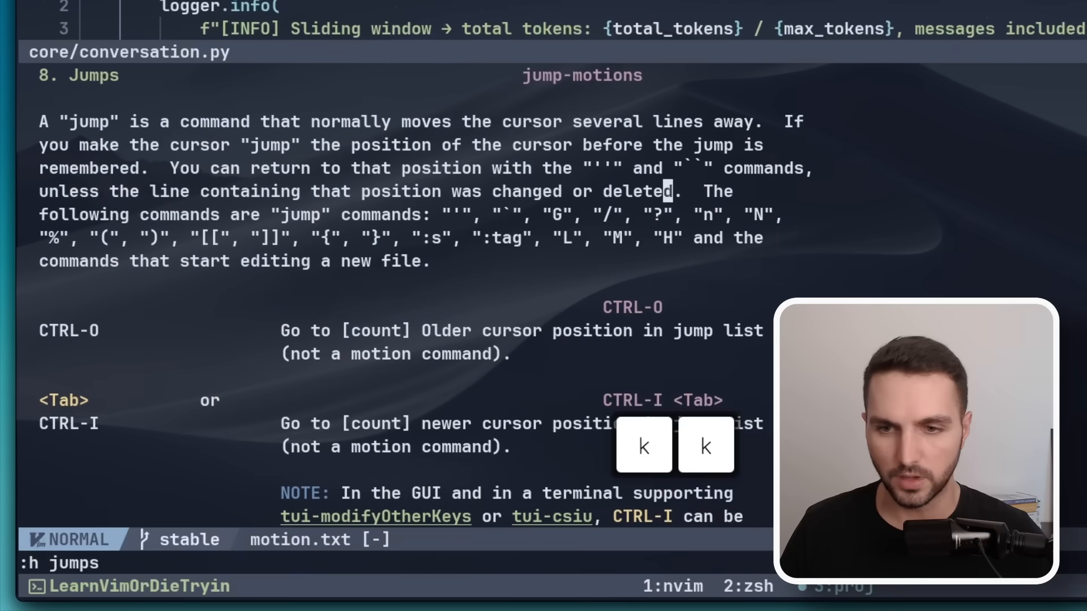
key("V")
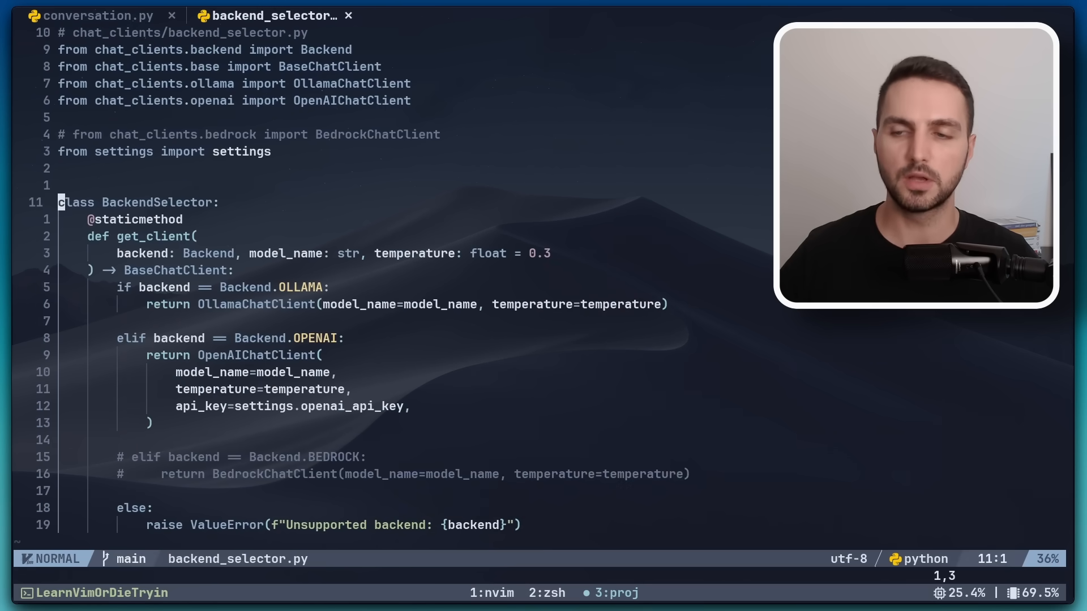
Mark the position, visit conversation.py, return and move to the Backend.OLLAMA if line
key("m")
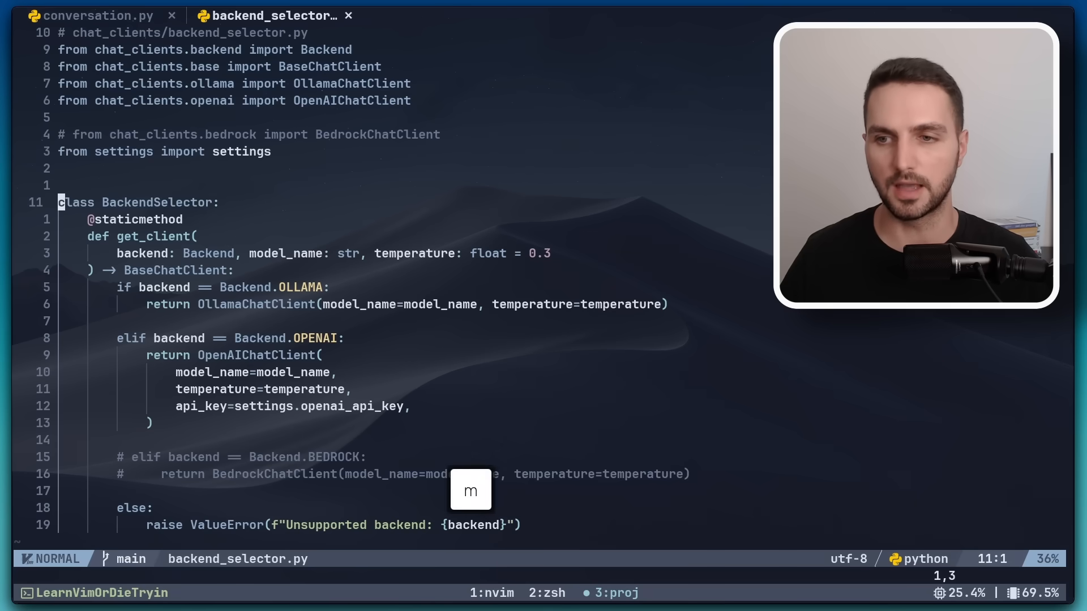
left_click(97, 15)
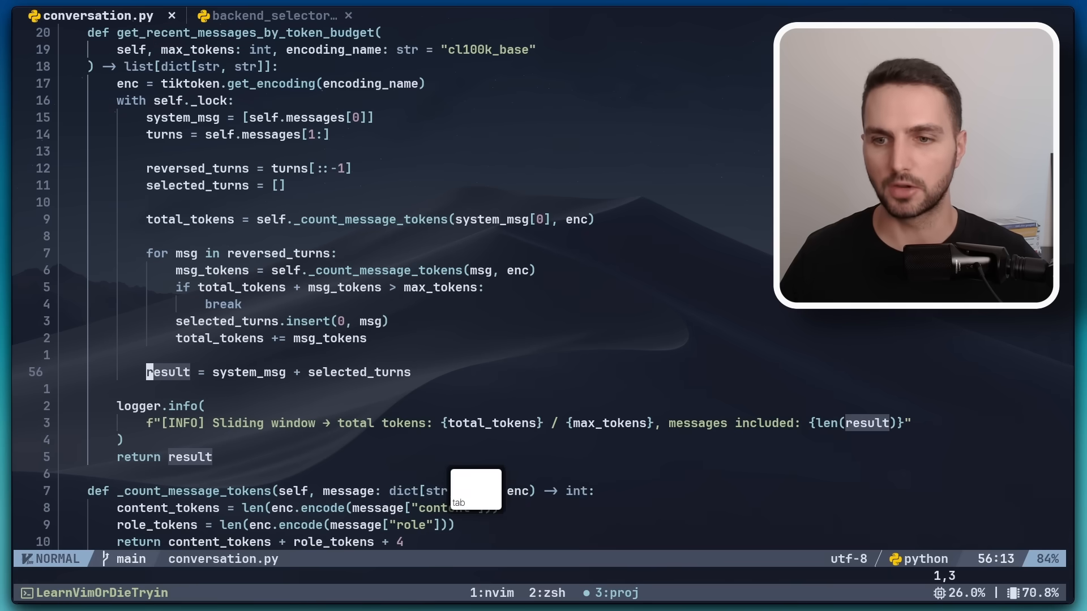
key("gg")
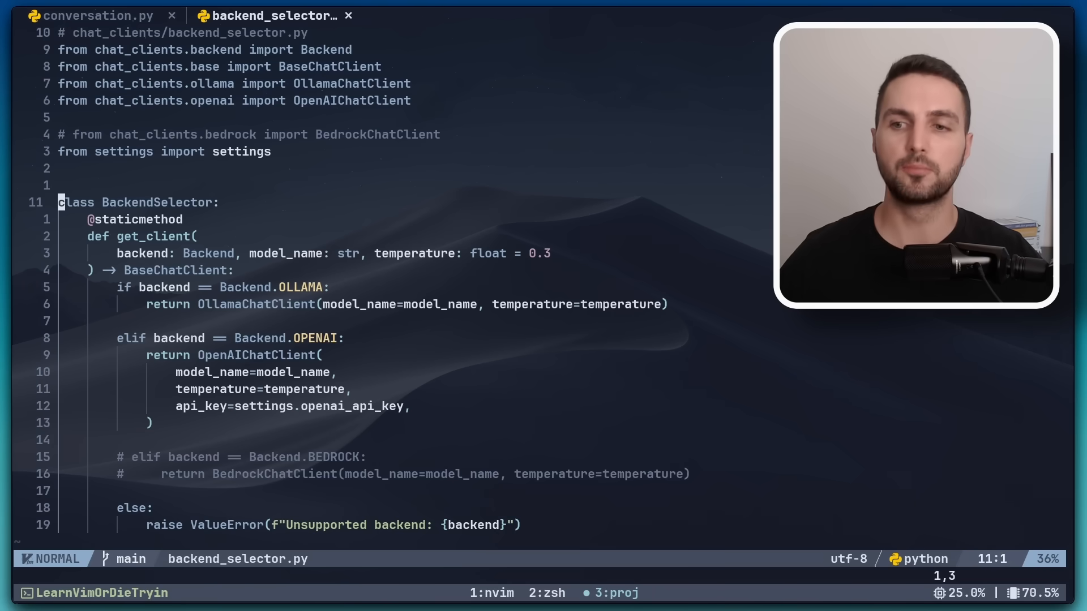
key("u")
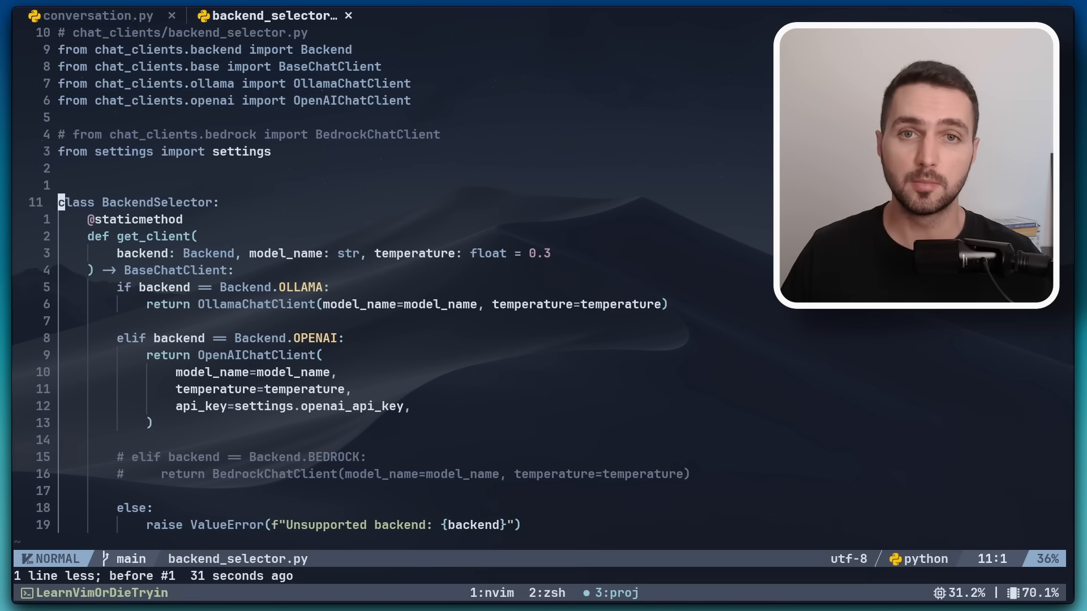
key("j")
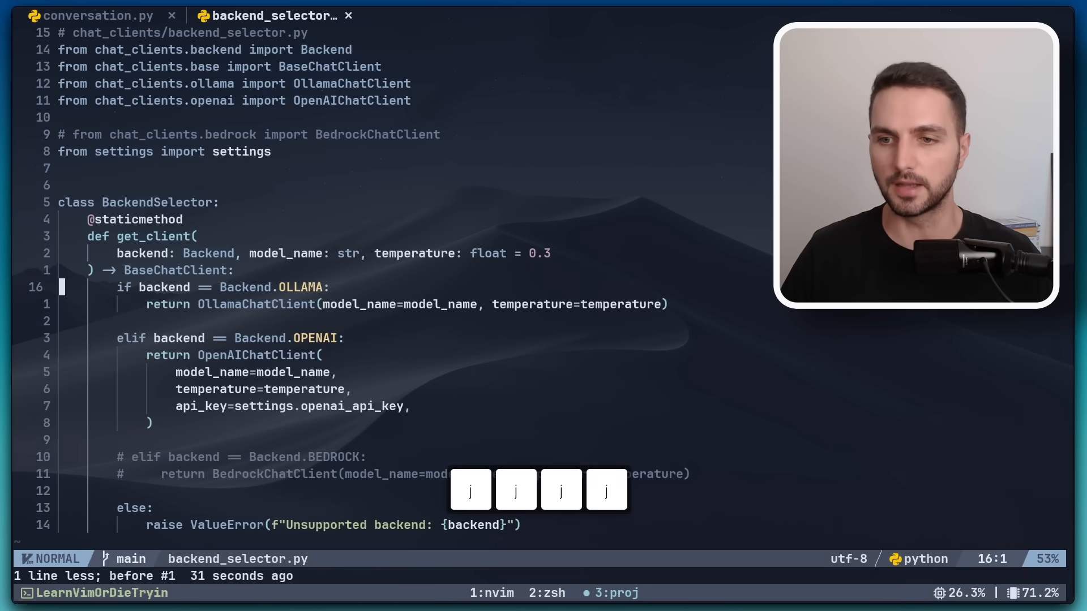
Insert junk lines 'asdfasdfasdfasd' and 'qwerqwerqwer' inside the OLLAMA branch
type("asdfasdfasdfasdfasd")
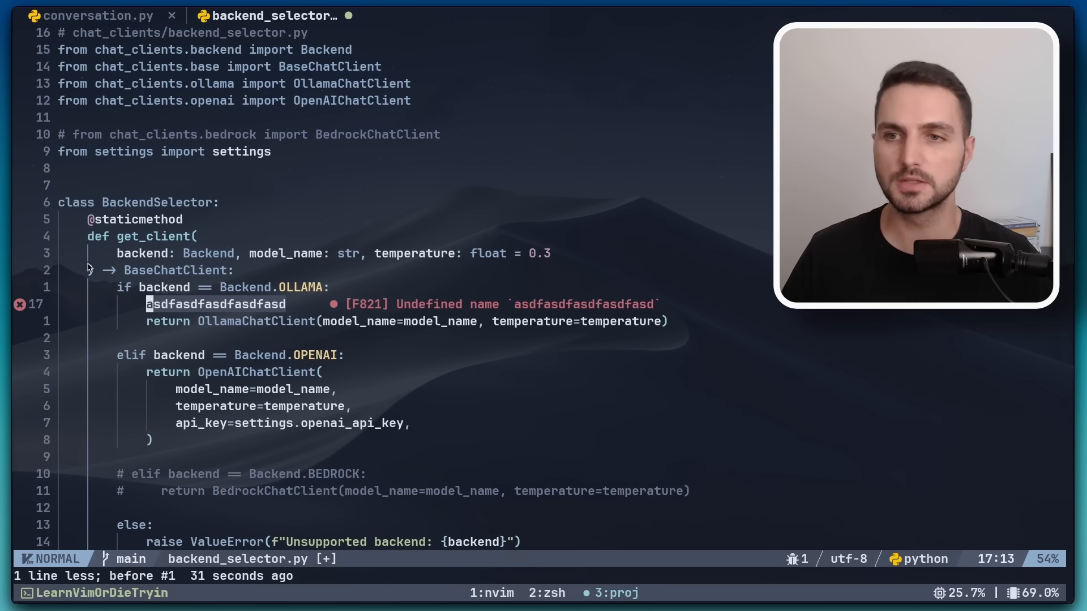
key("gg")
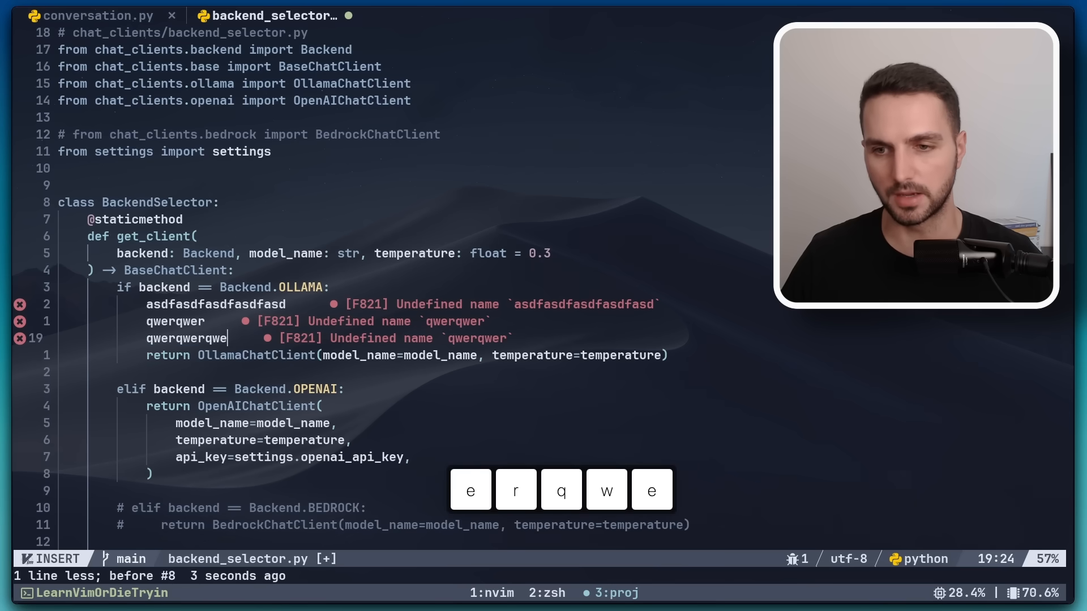
type("qwerqwerqwer")
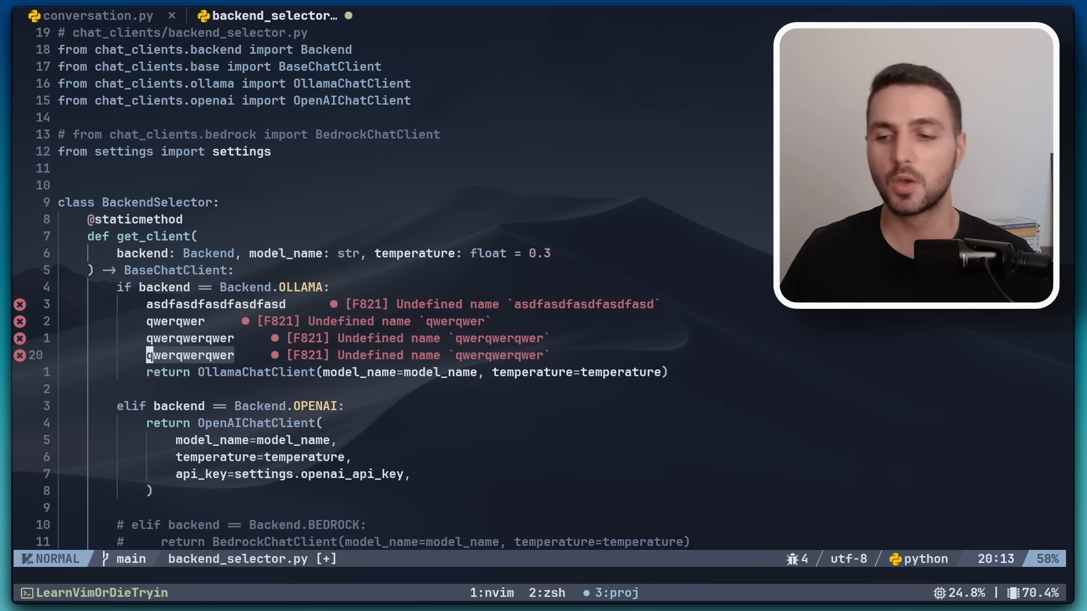
Switch the colour scheme to murphy via :colo murphy
key(":")
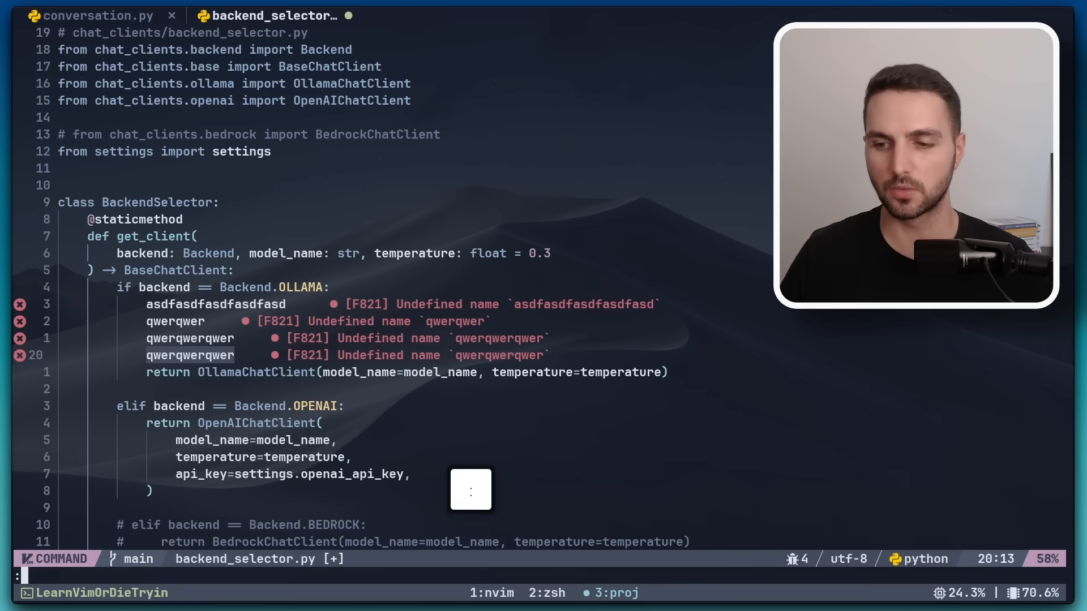
type("colorschem")
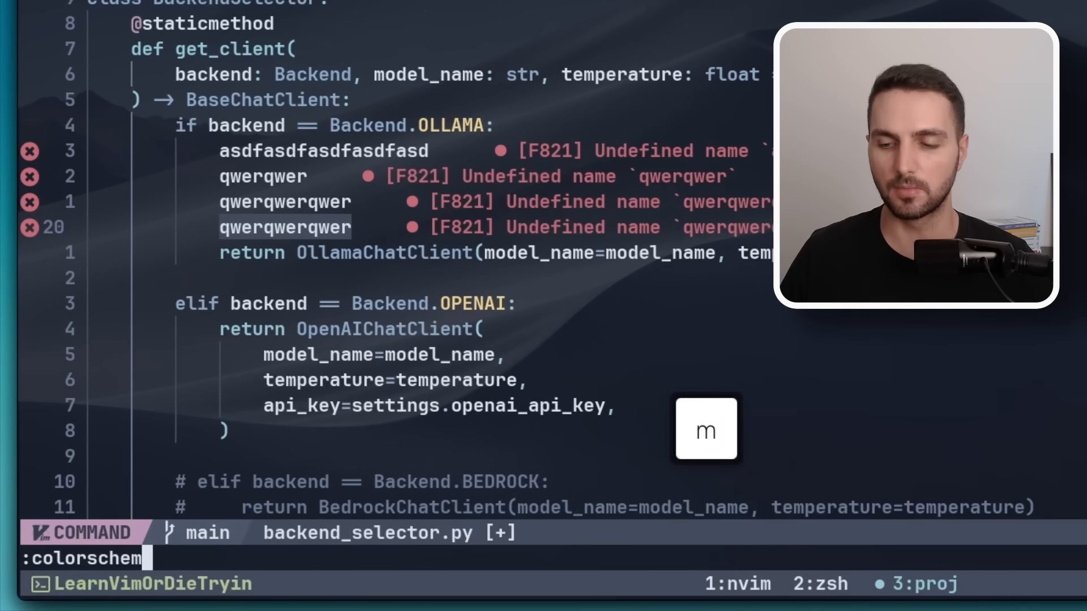
key("backspace")
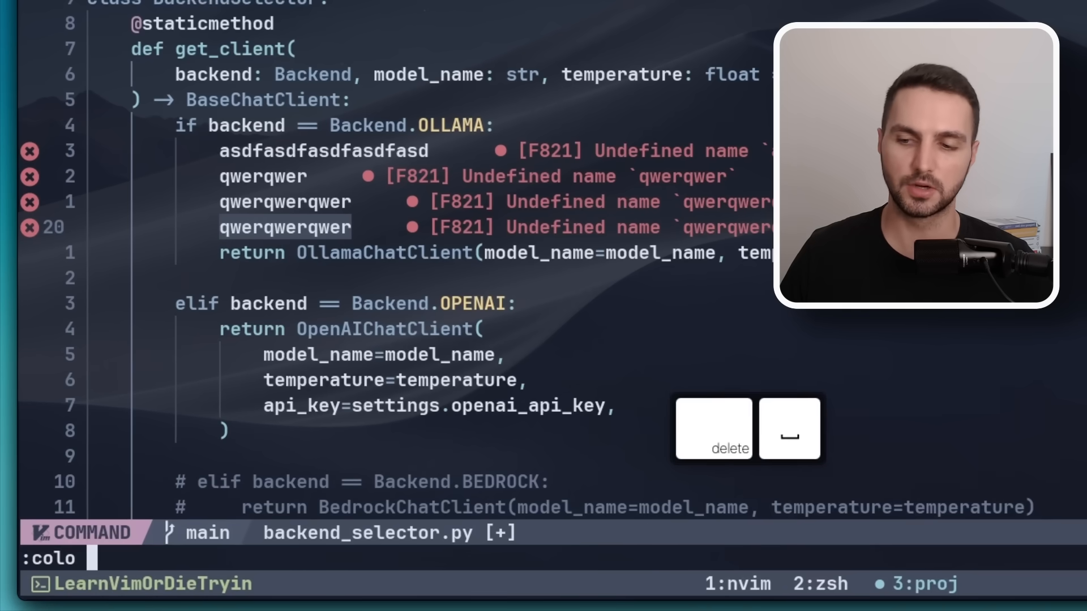
type("murphy")
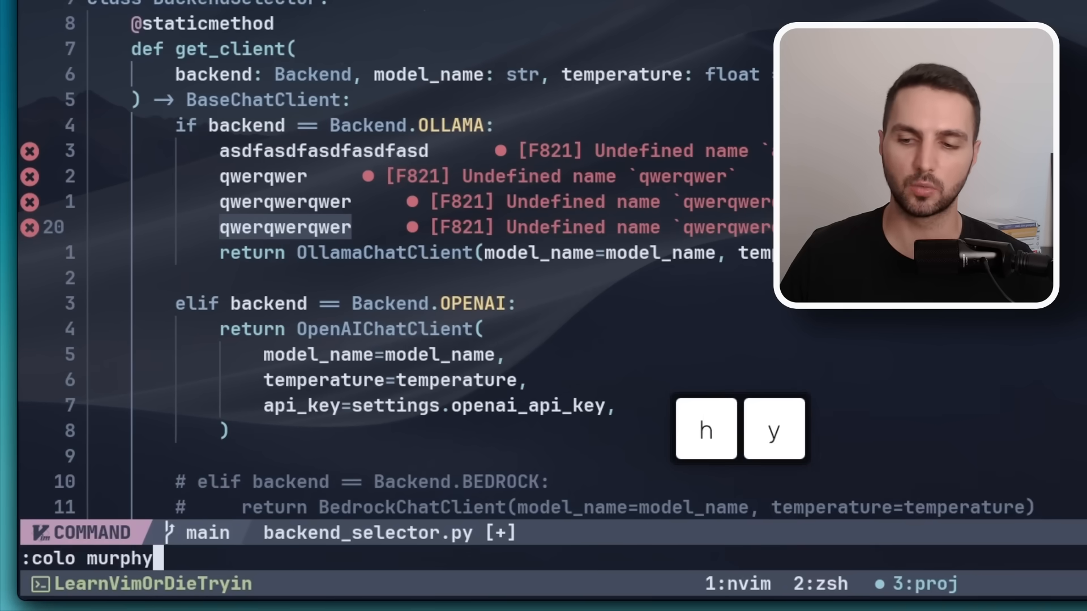
key("Return")
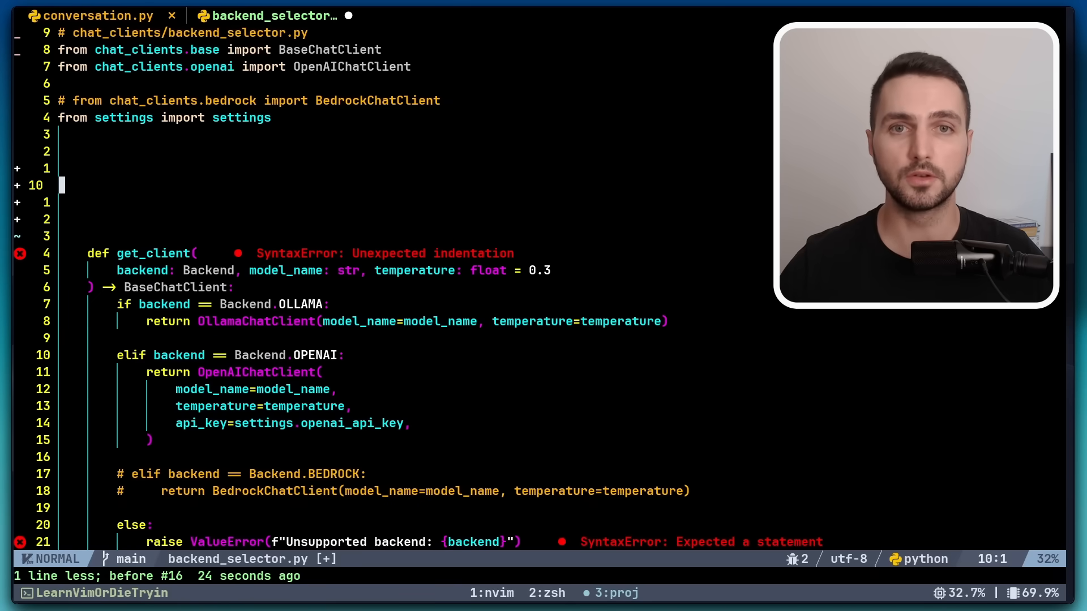
Restore the 'class BackendSelector:' header and undo until the file matches its saved version
type("class BackendSelector:")
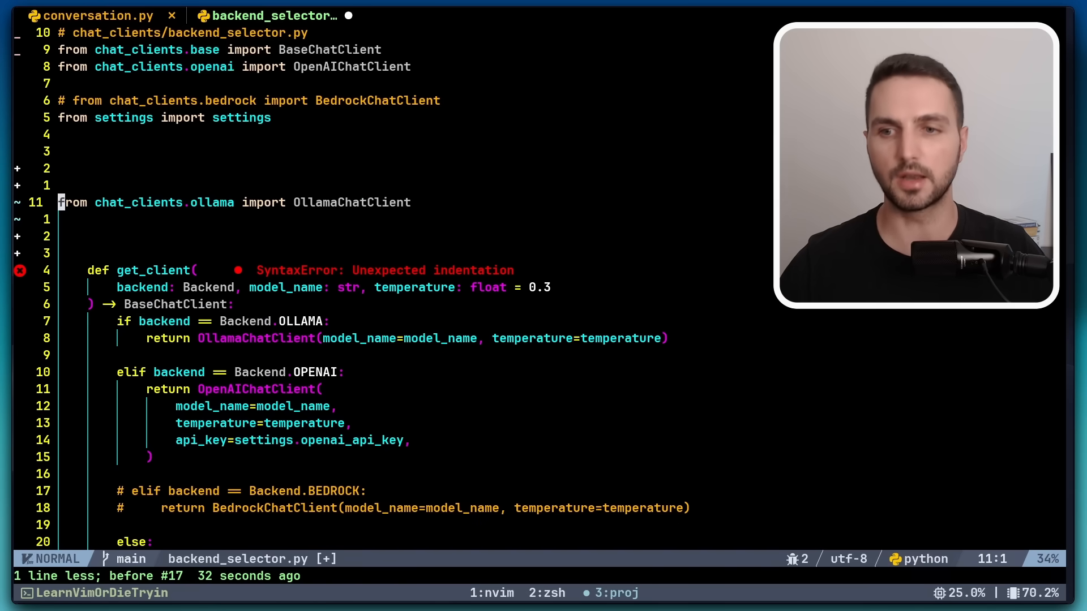
key("u")
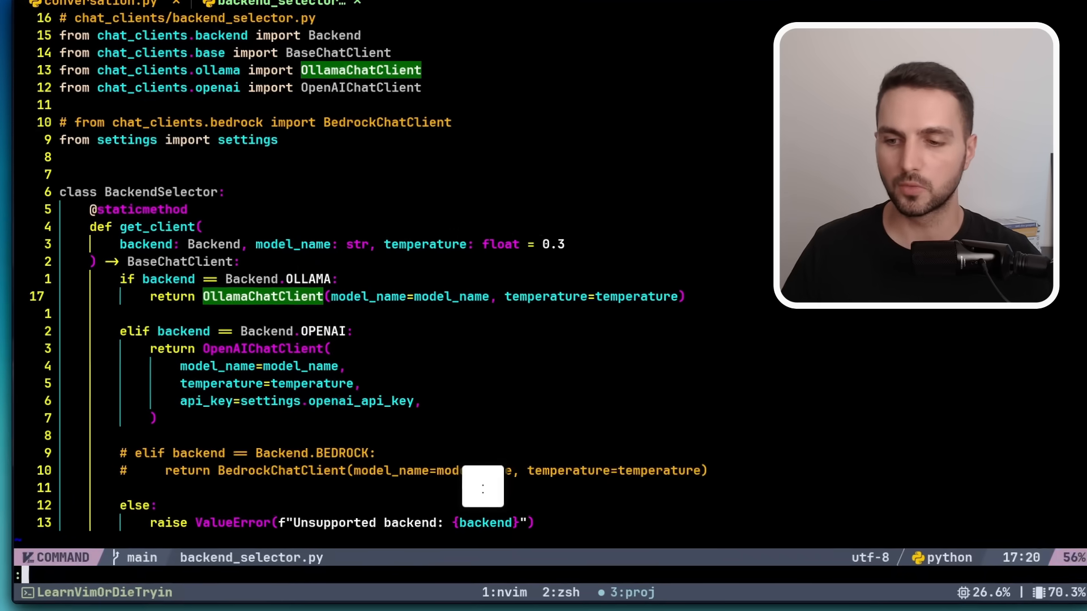
Enter the command :vim /OllamaChatClient/ ** to search every project file
type("vim")
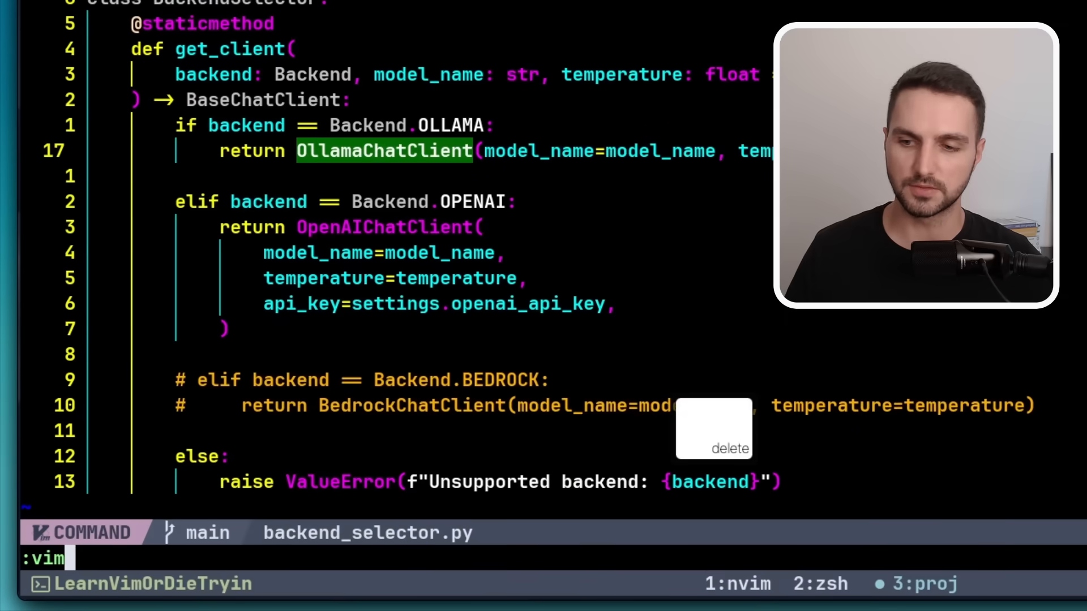
type("/")
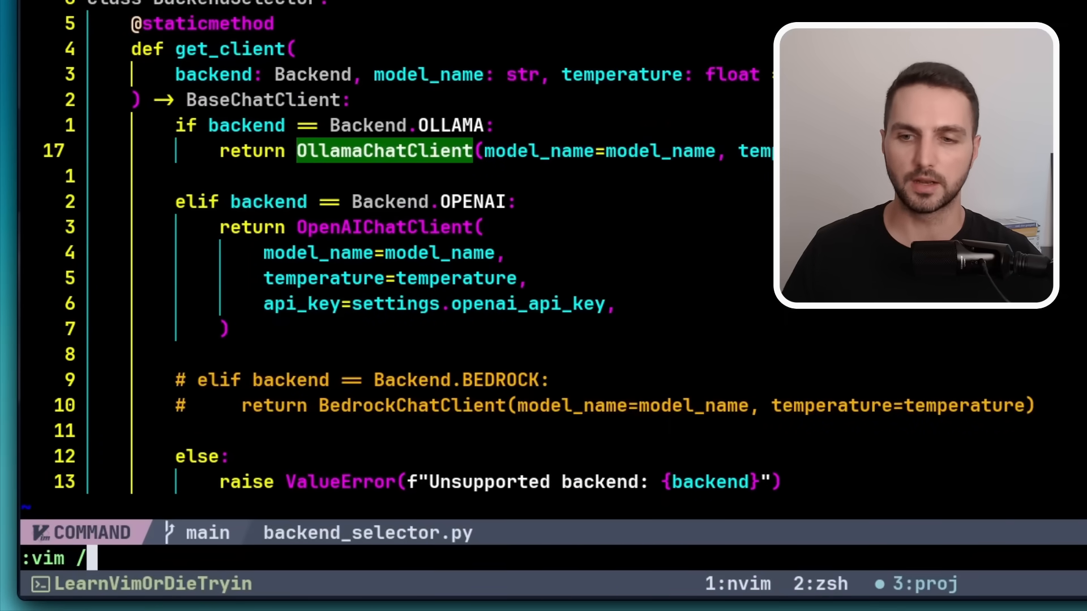
type("Oll")
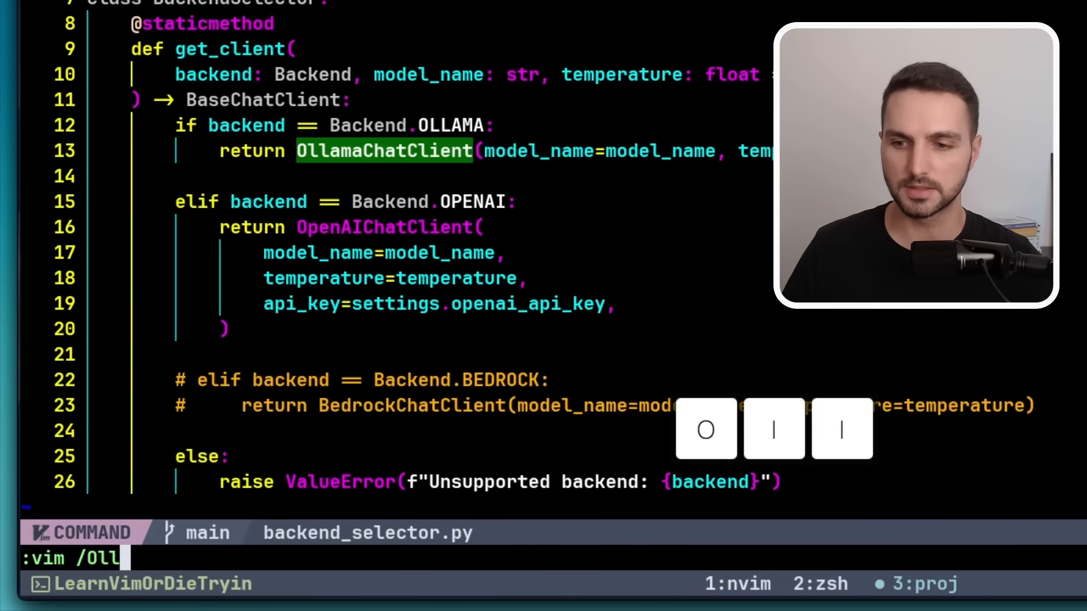
type("amaChat")
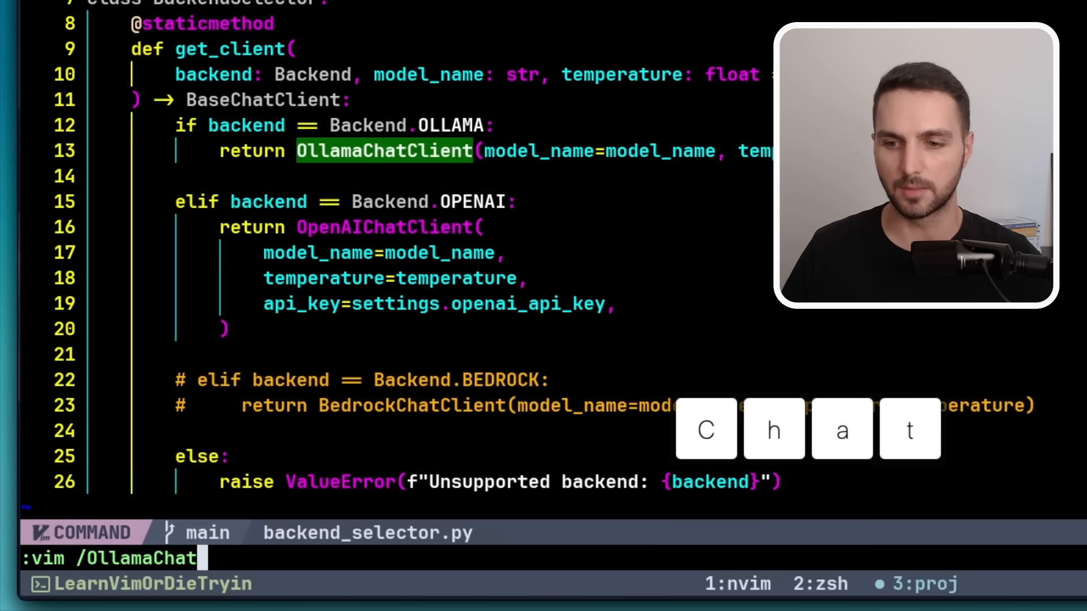
type("Client/")
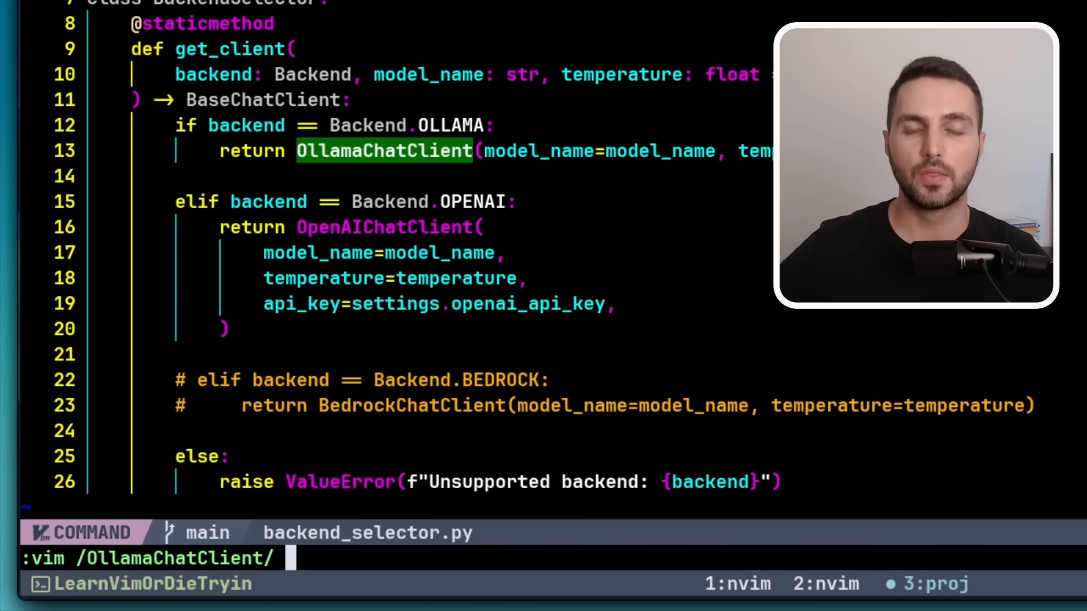
type("*")
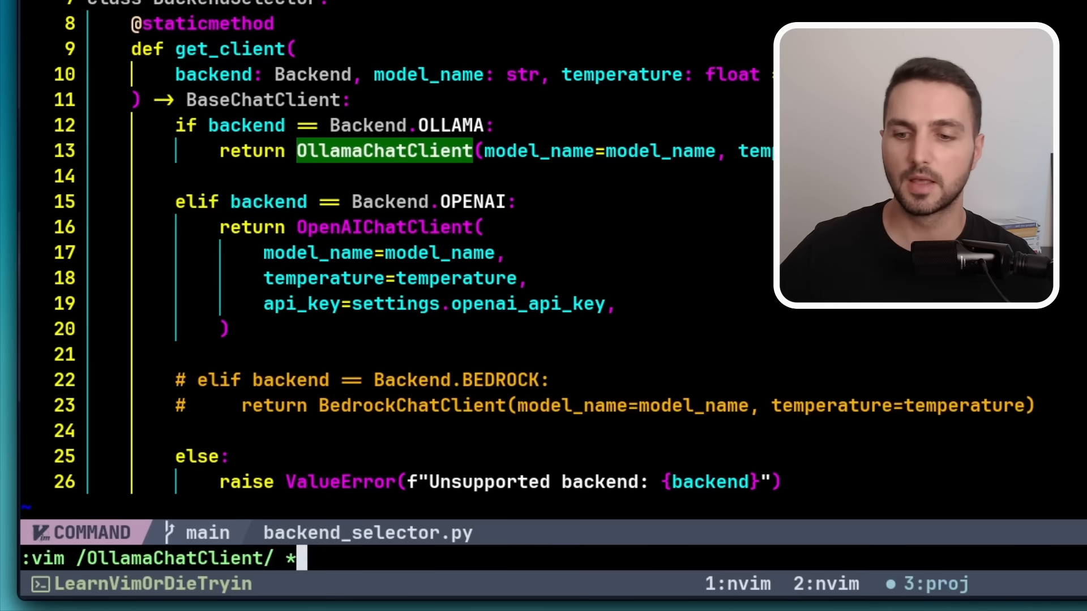
type("*")
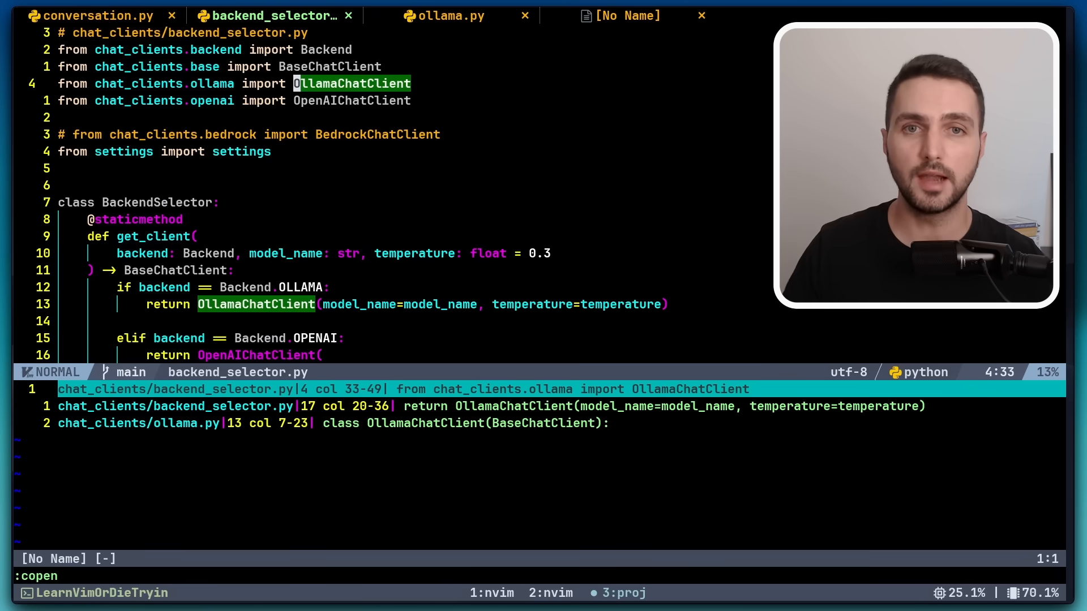
Show the quickfix list of matches and step through them to the class definition in ollama.py
key("j")
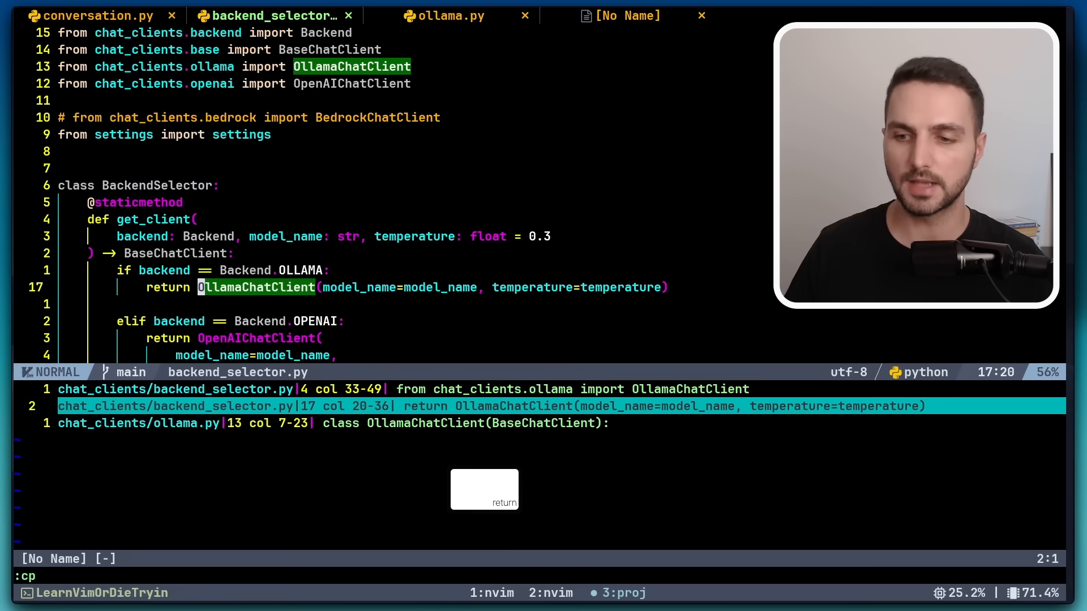
key(":")
type("n")
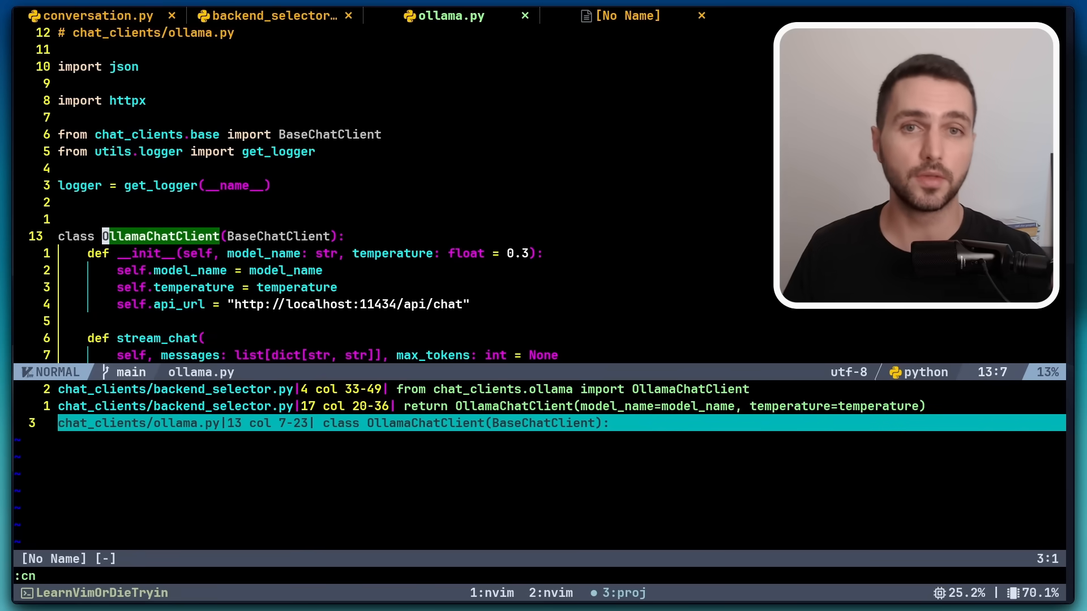
key("shift")
type("do")
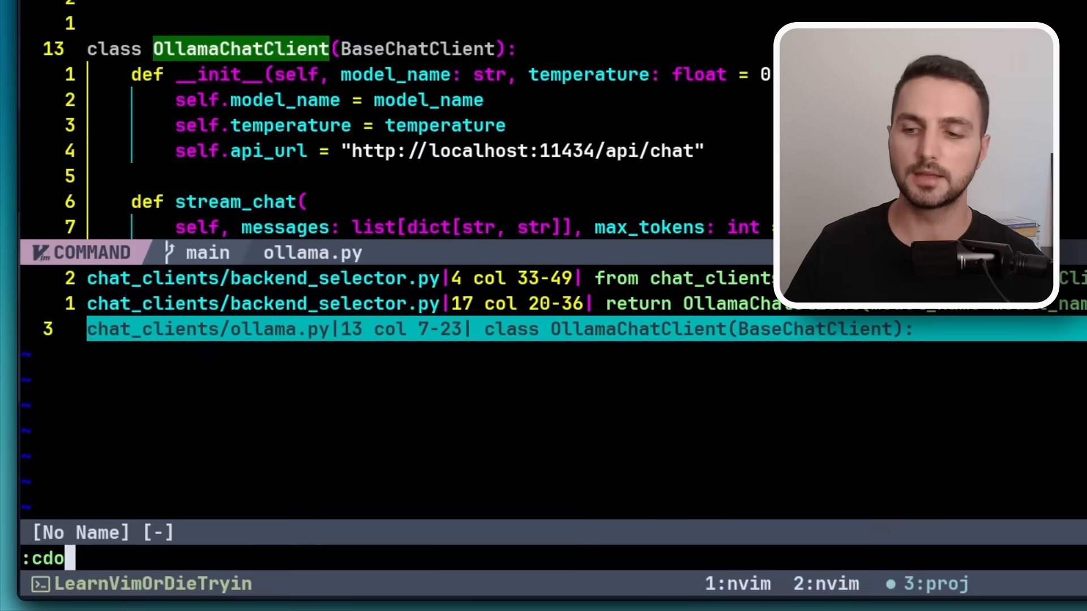
Enter the substitution s/OllamaChatClient/OllamaClient/g with confirmation for cdo
type("s/")
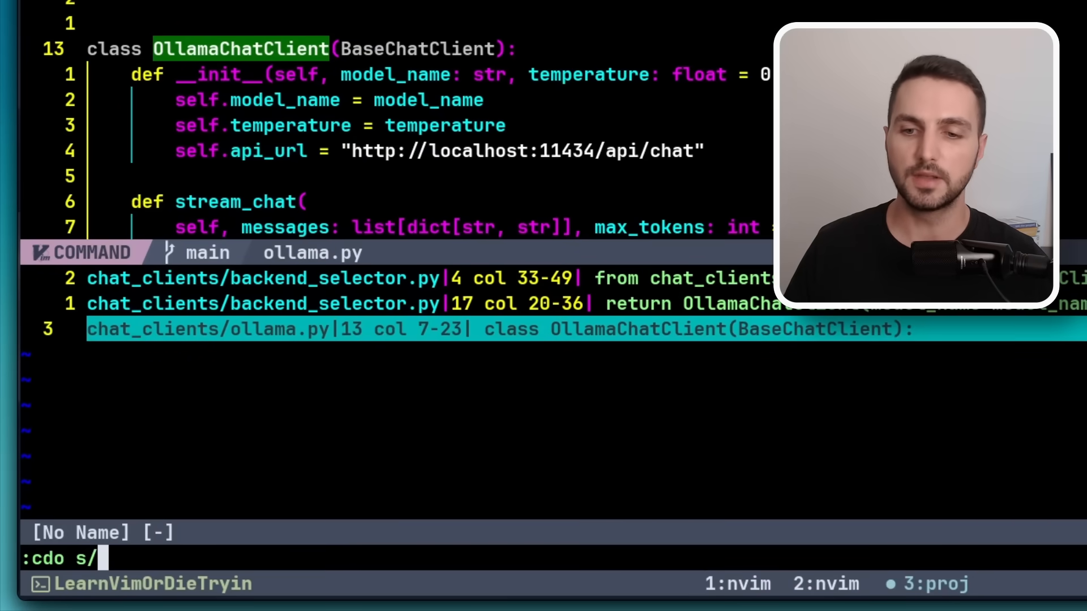
type("OllamaCh")
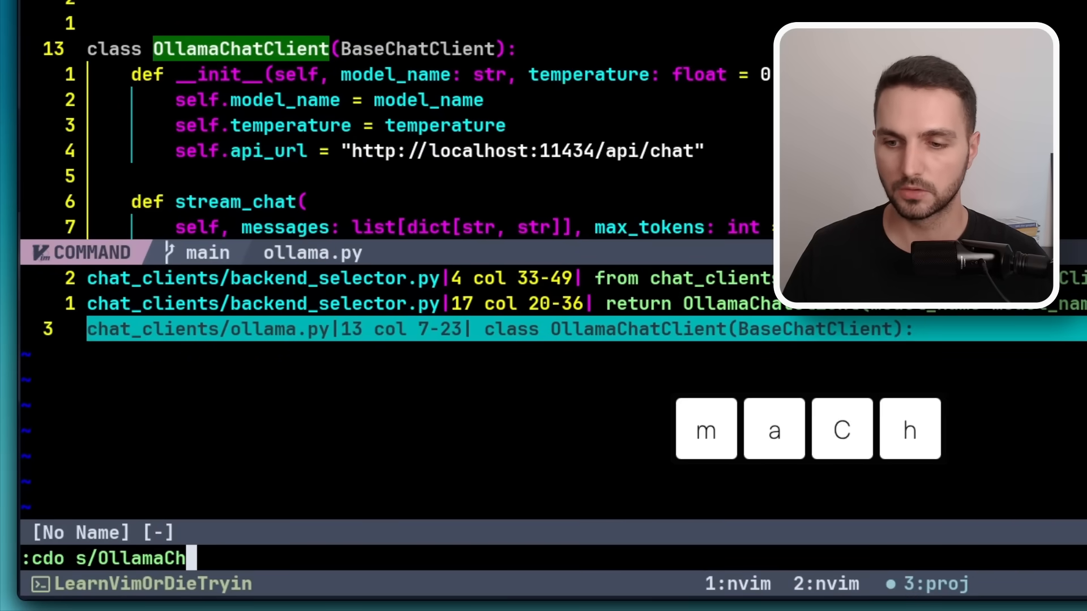
type("atClient/")
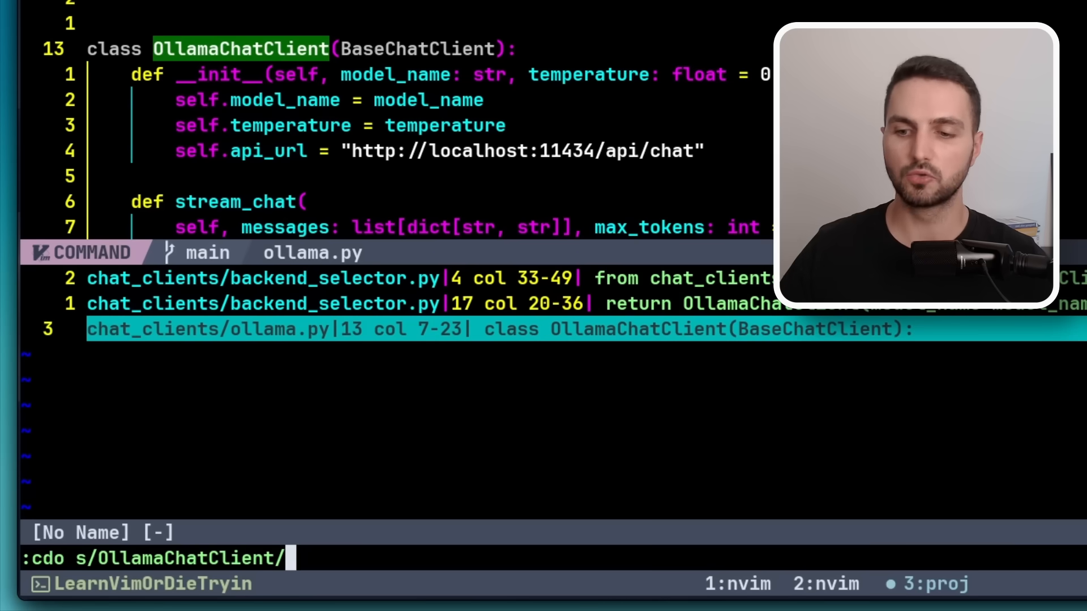
type("Ollama")
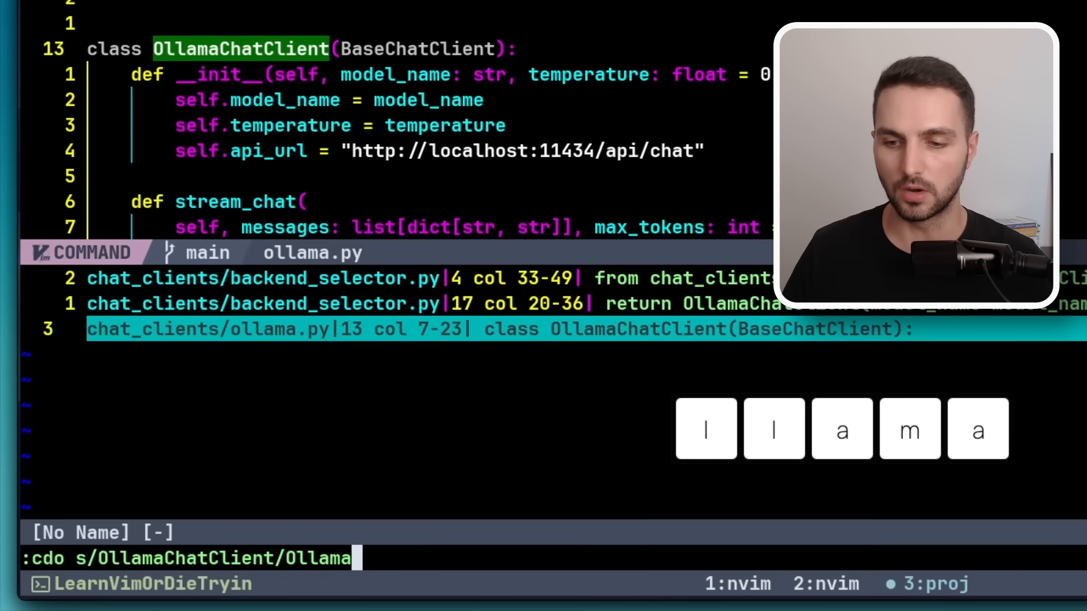
type("Client")
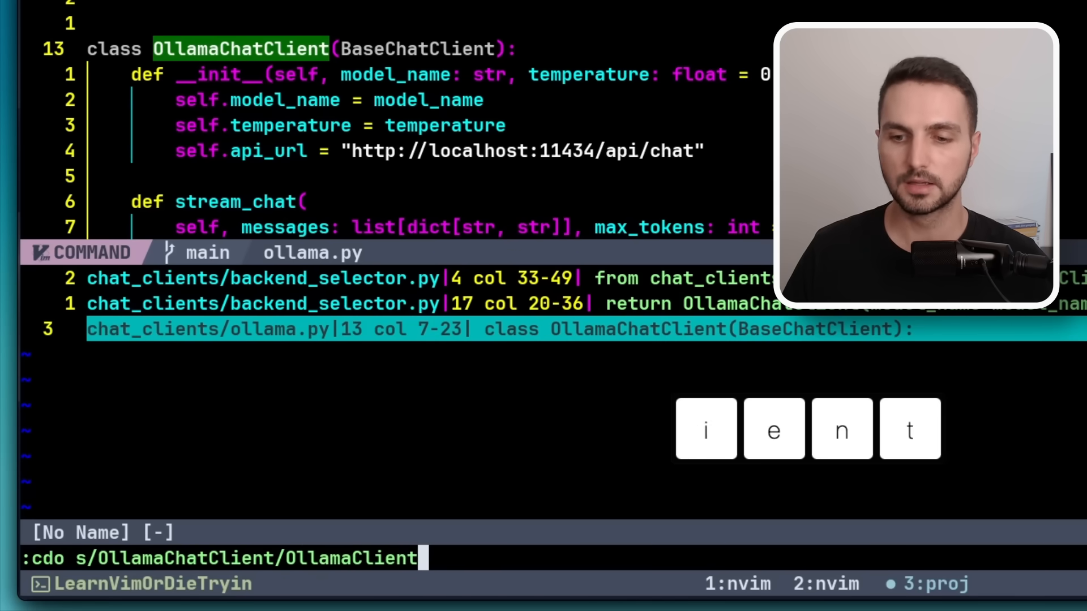
type("/g")
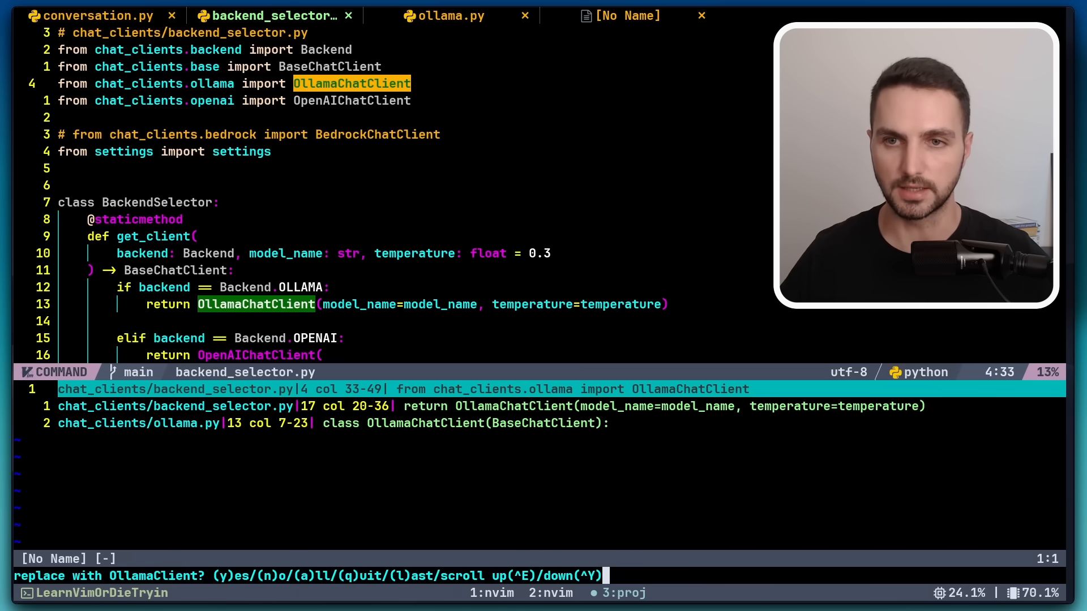
Confirm the rename with y in backend_selector.py and ollama.py
key("y")
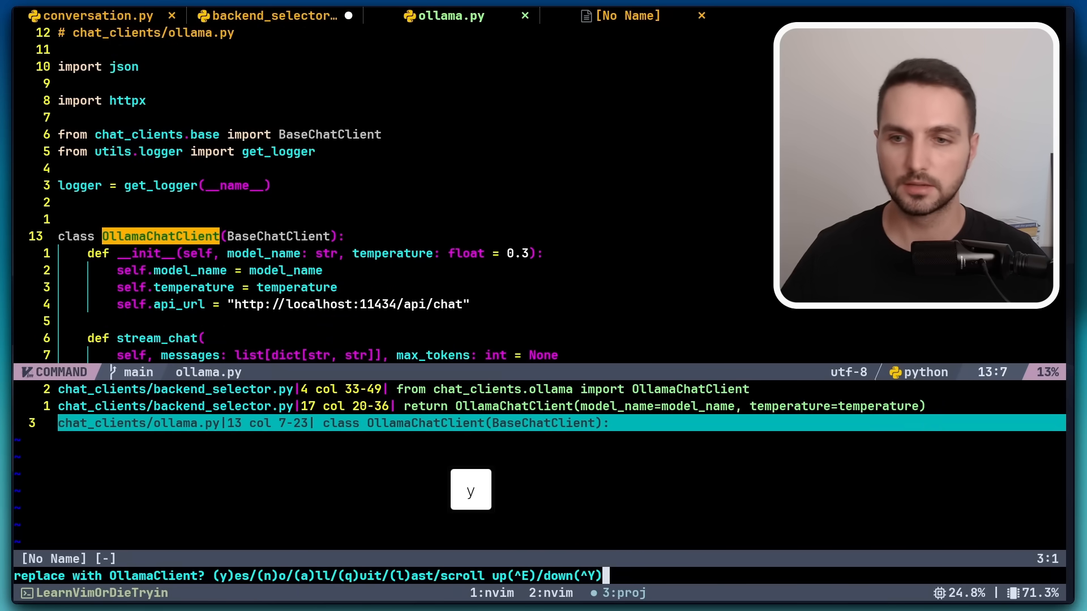
key("y")
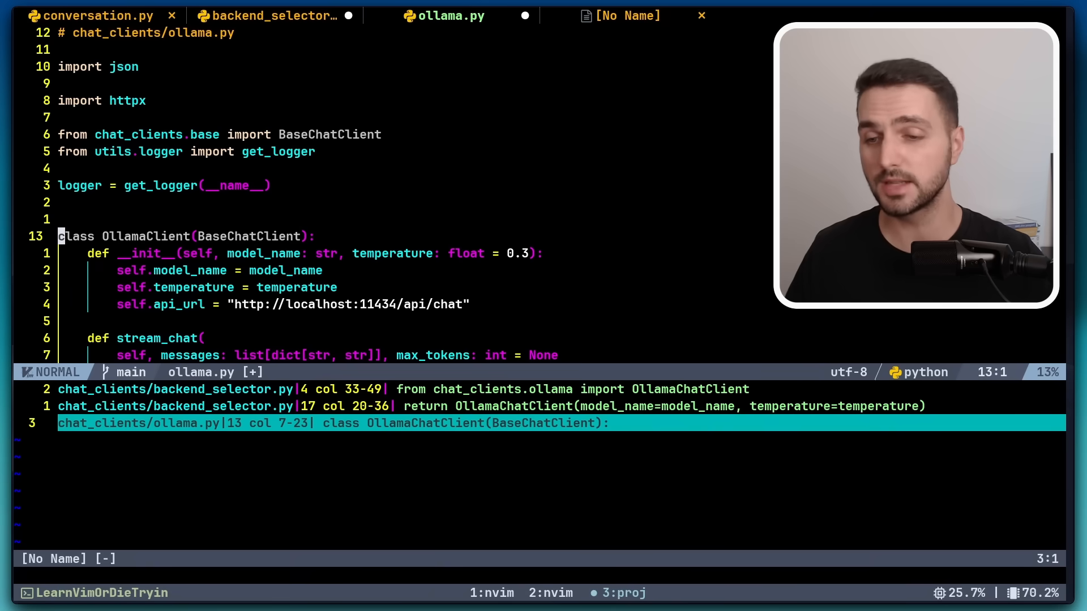